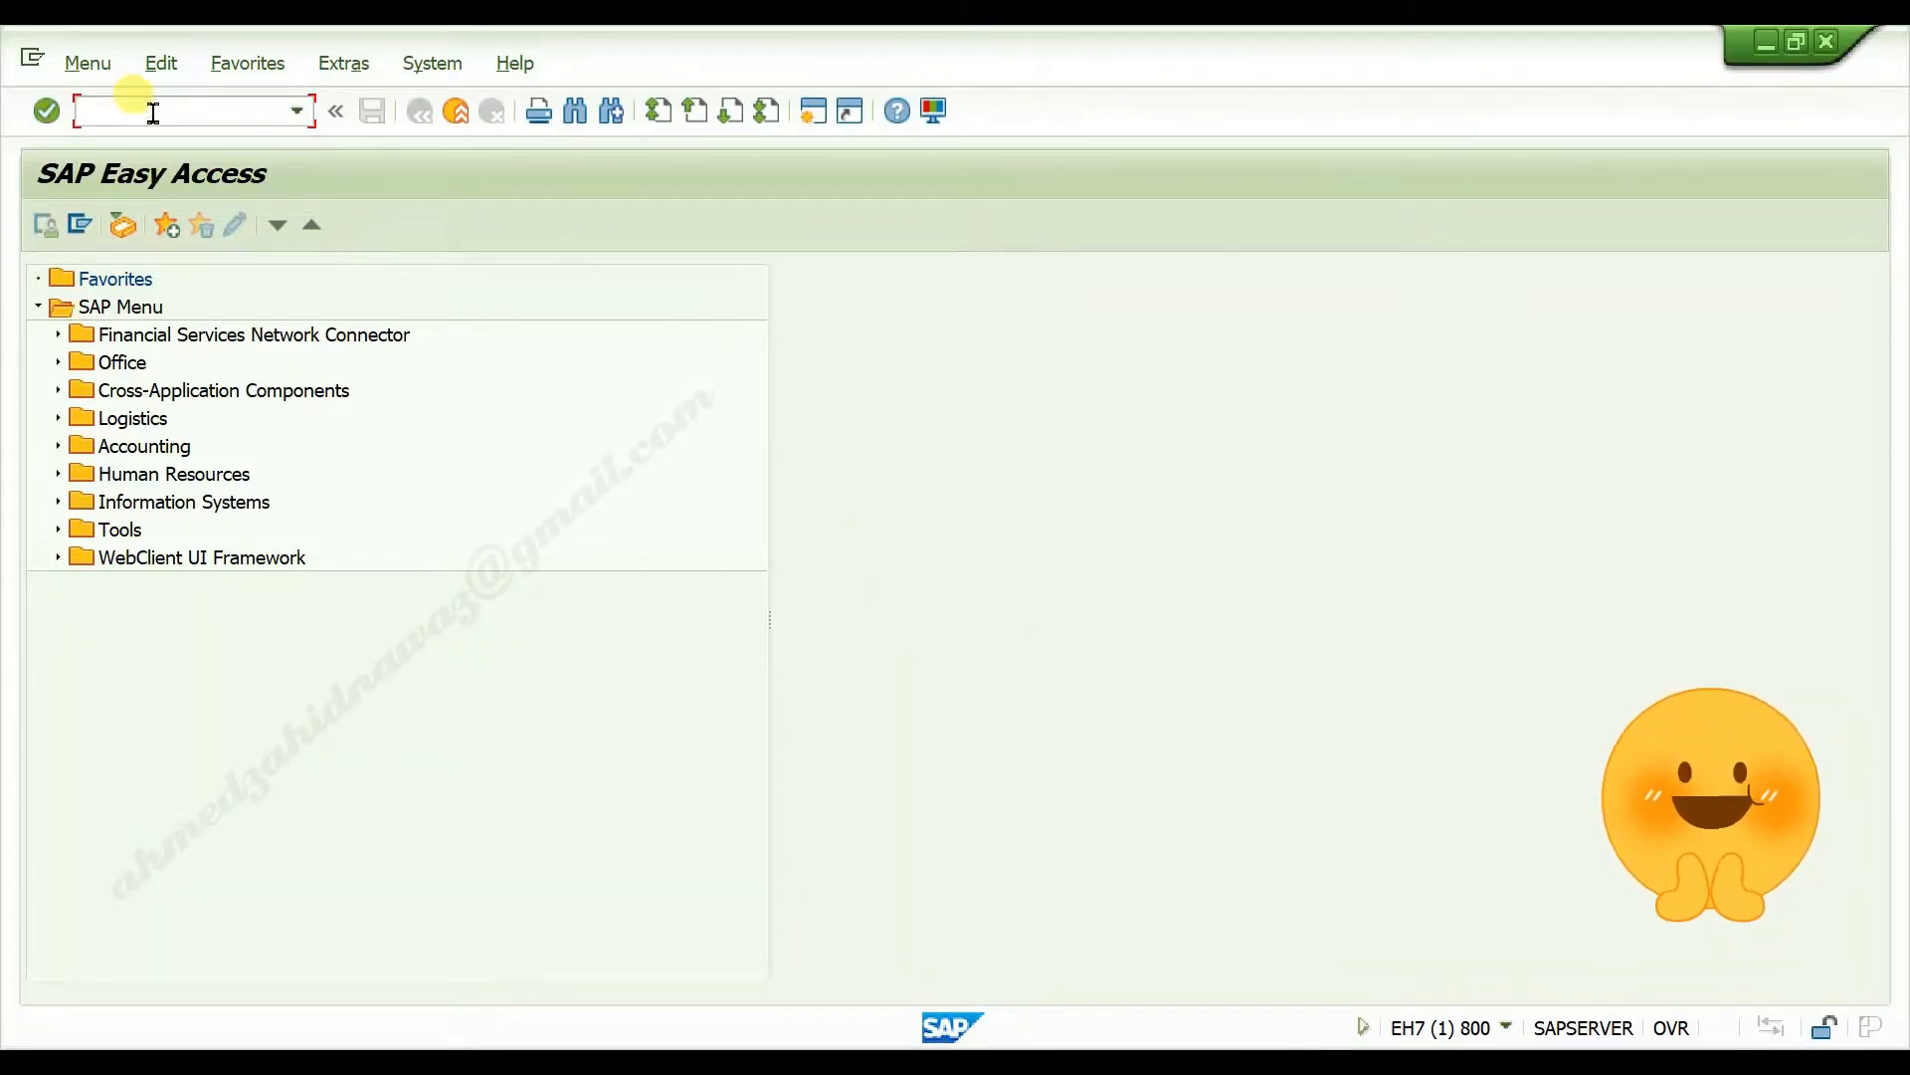
Step: Run transaction OME1 to reach the purchasing value key default values overview
text(ome)
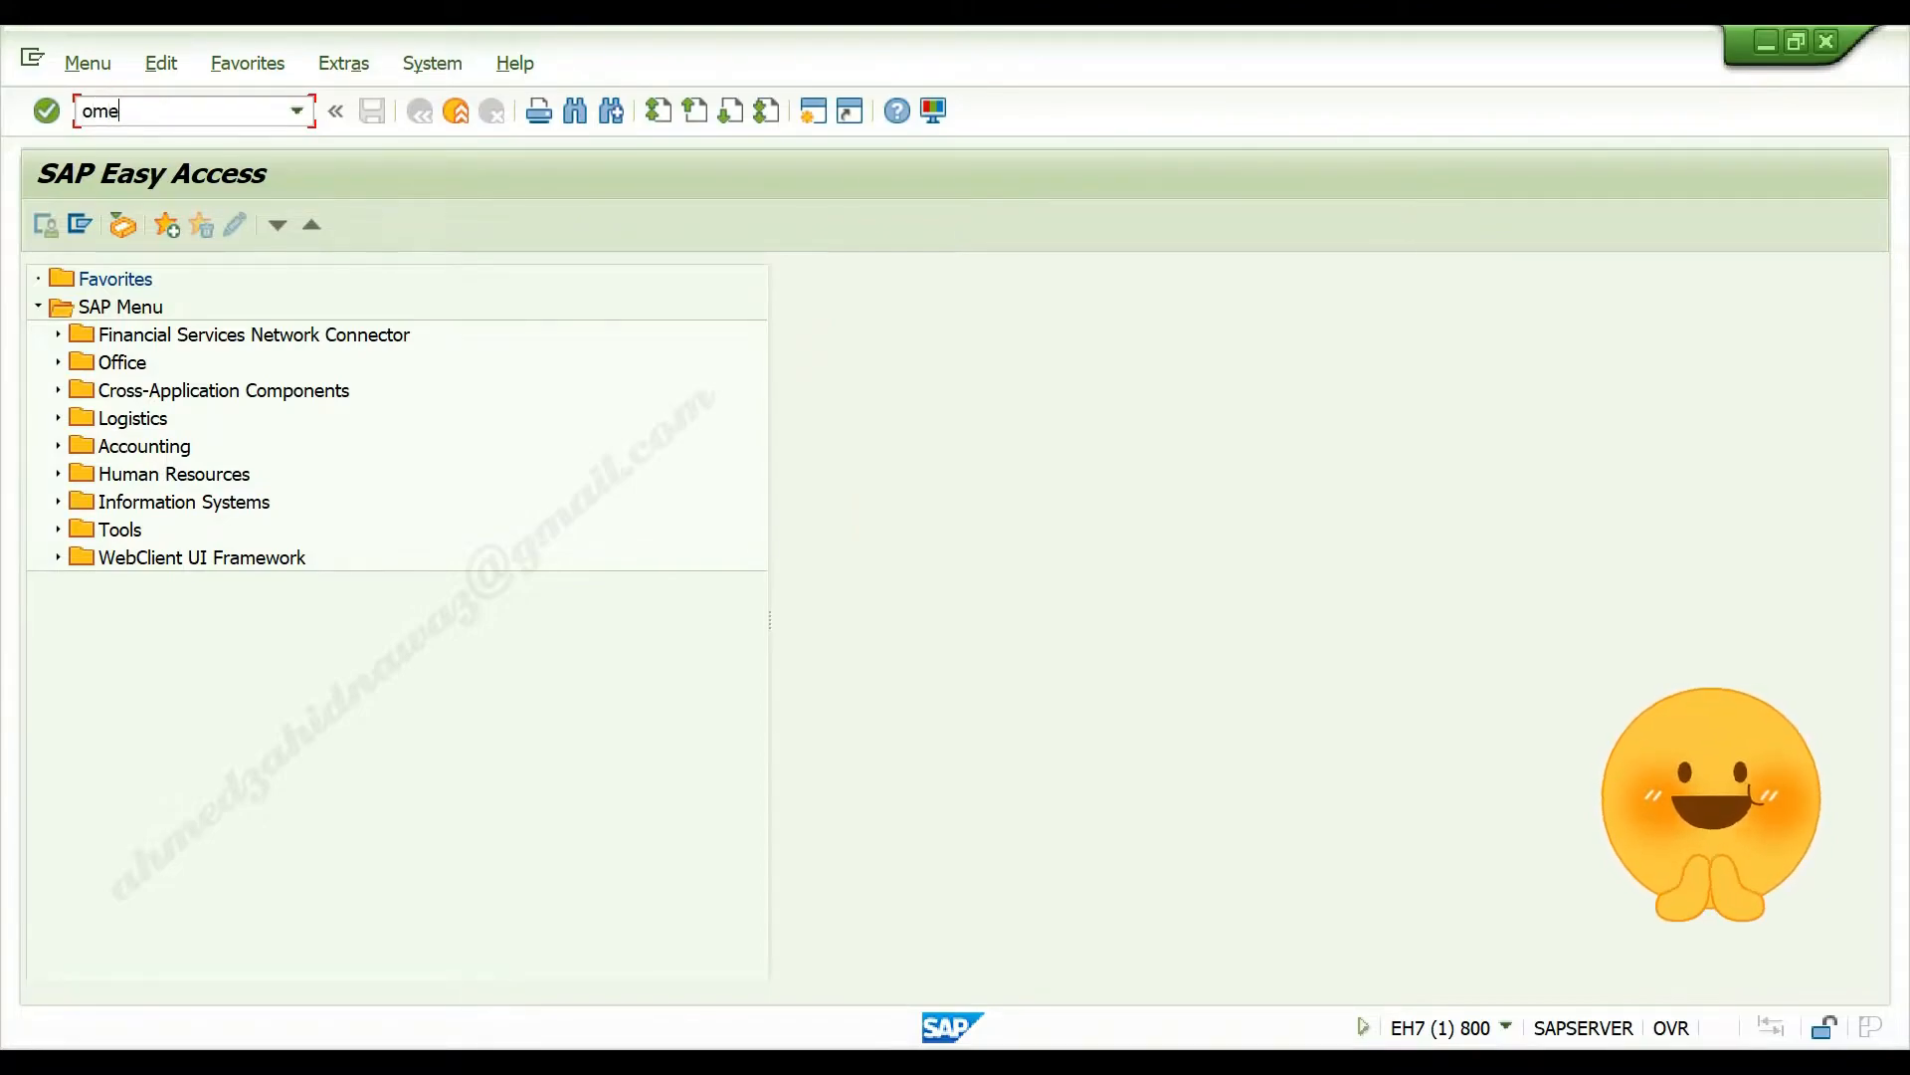
text(1)
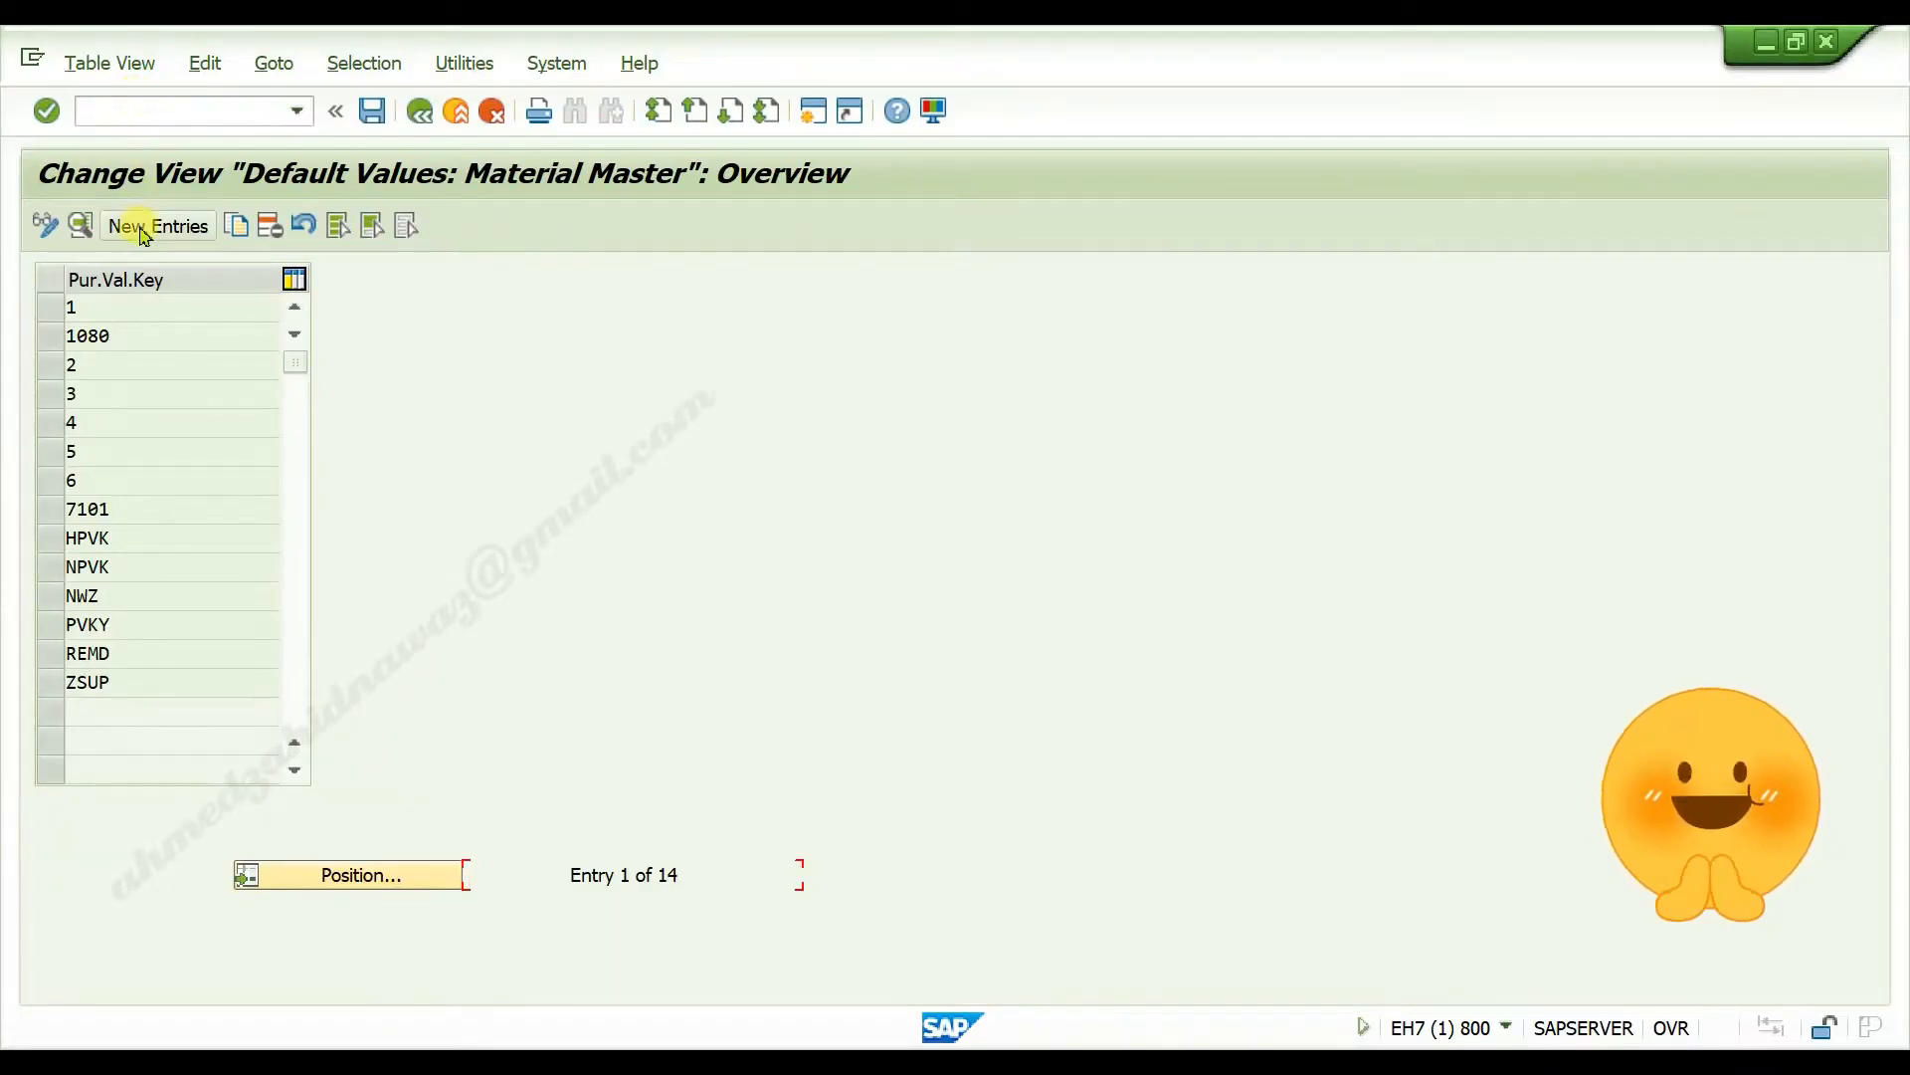
Step: Create a new entry and enter AZN as the purchasing value key
click(155, 225)
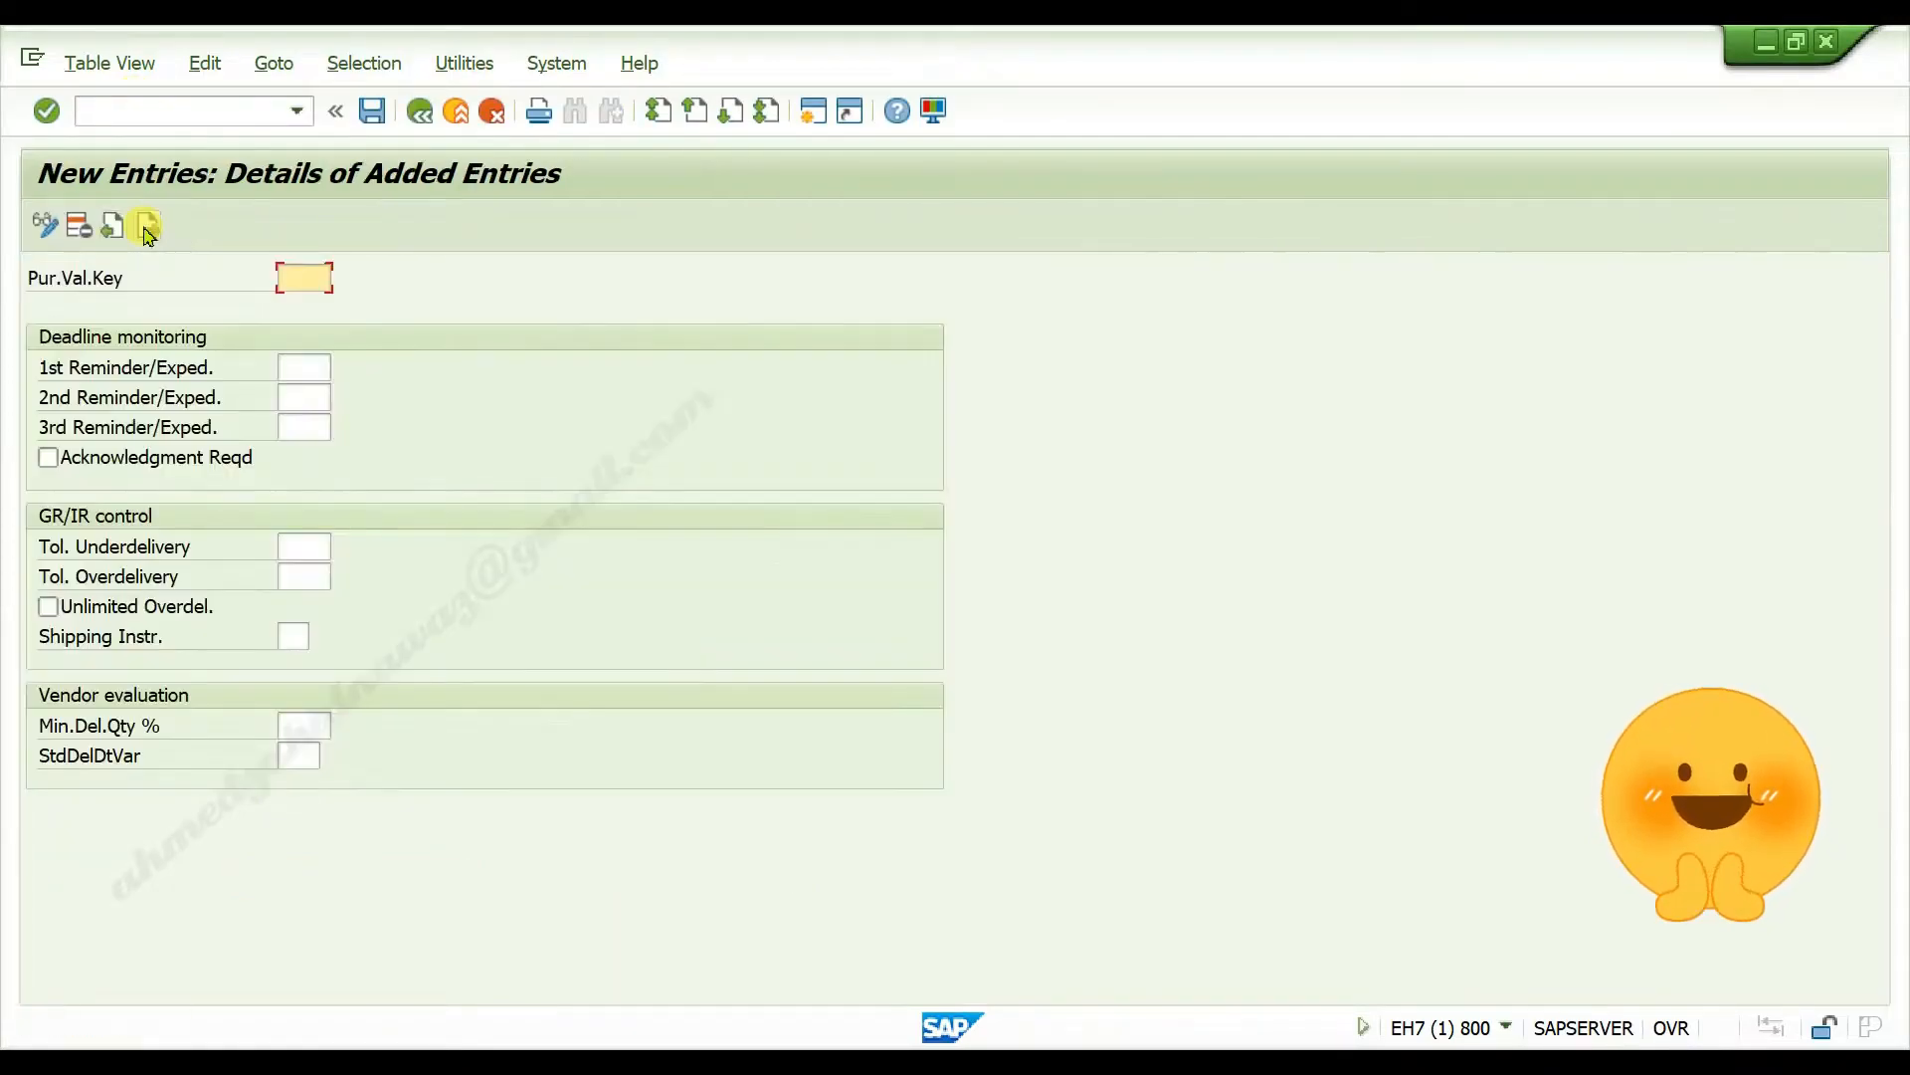
click(303, 276)
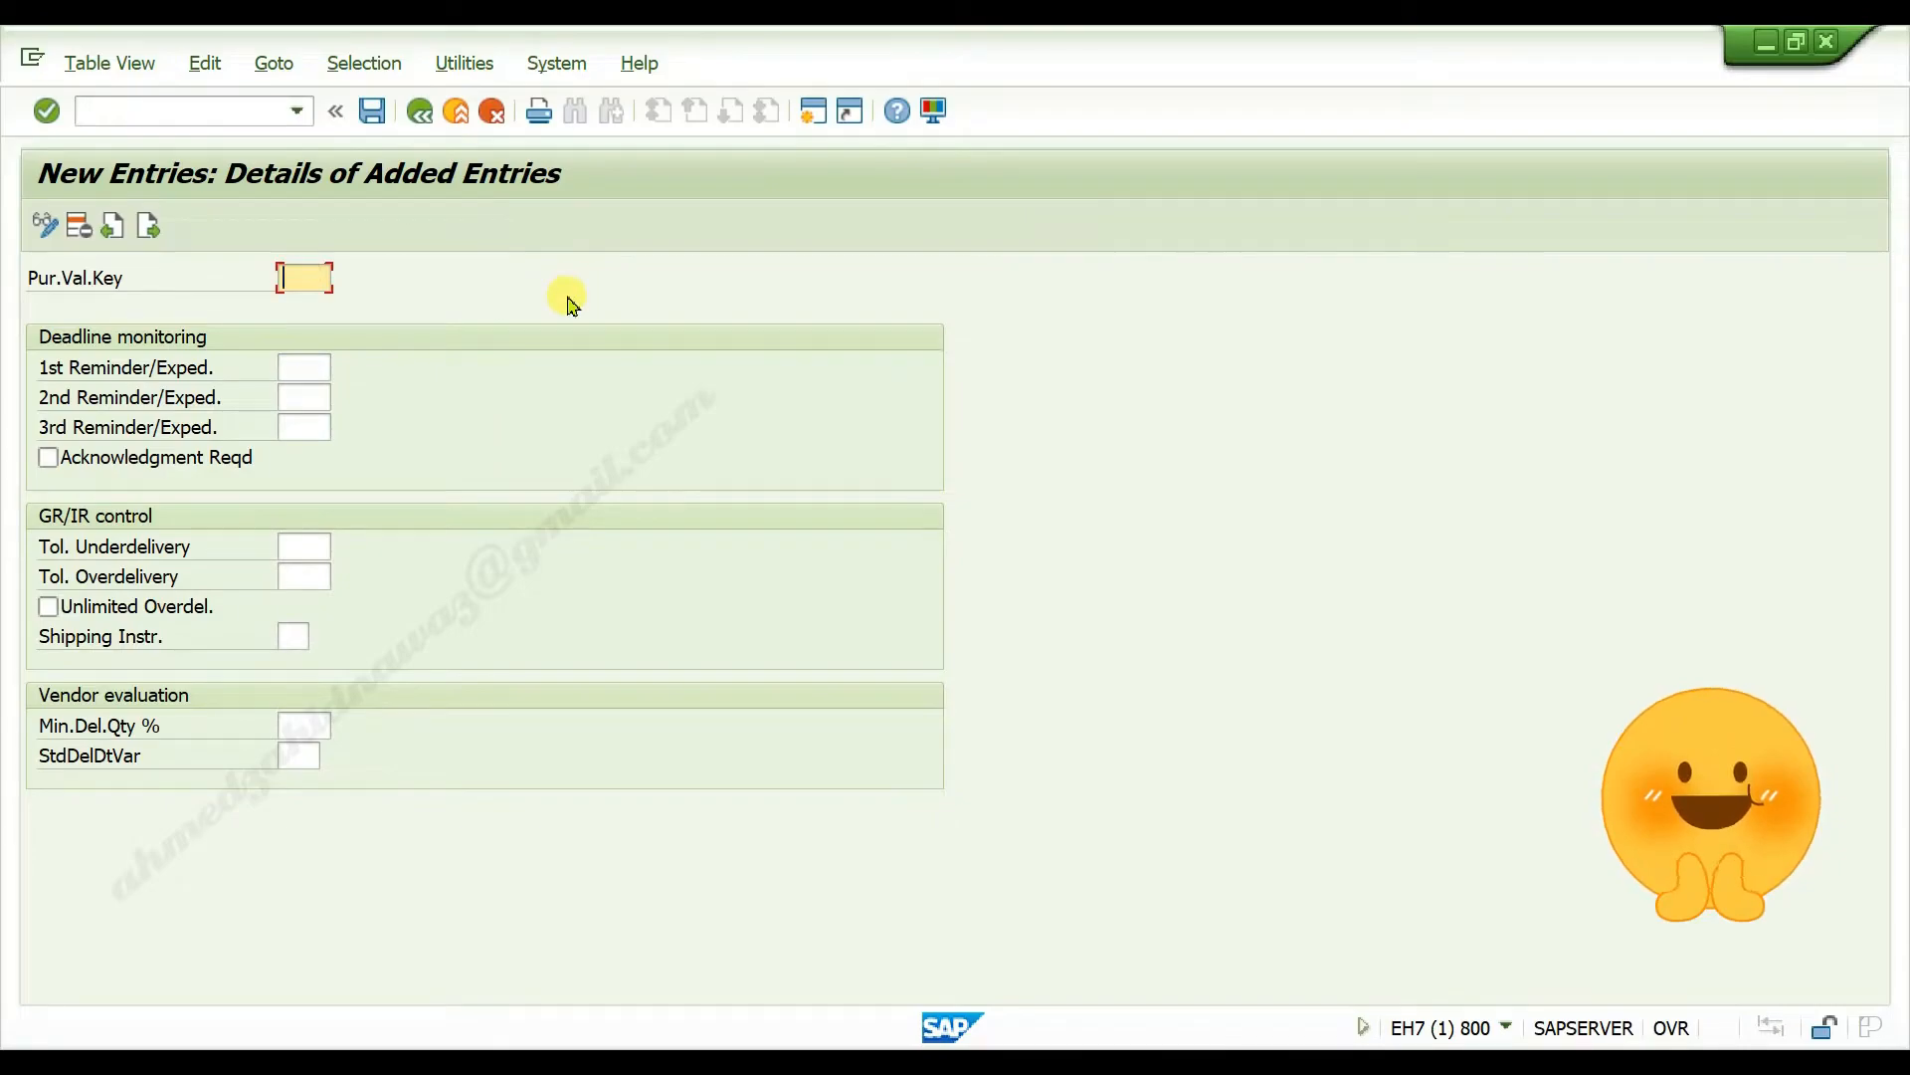
text(AZN)
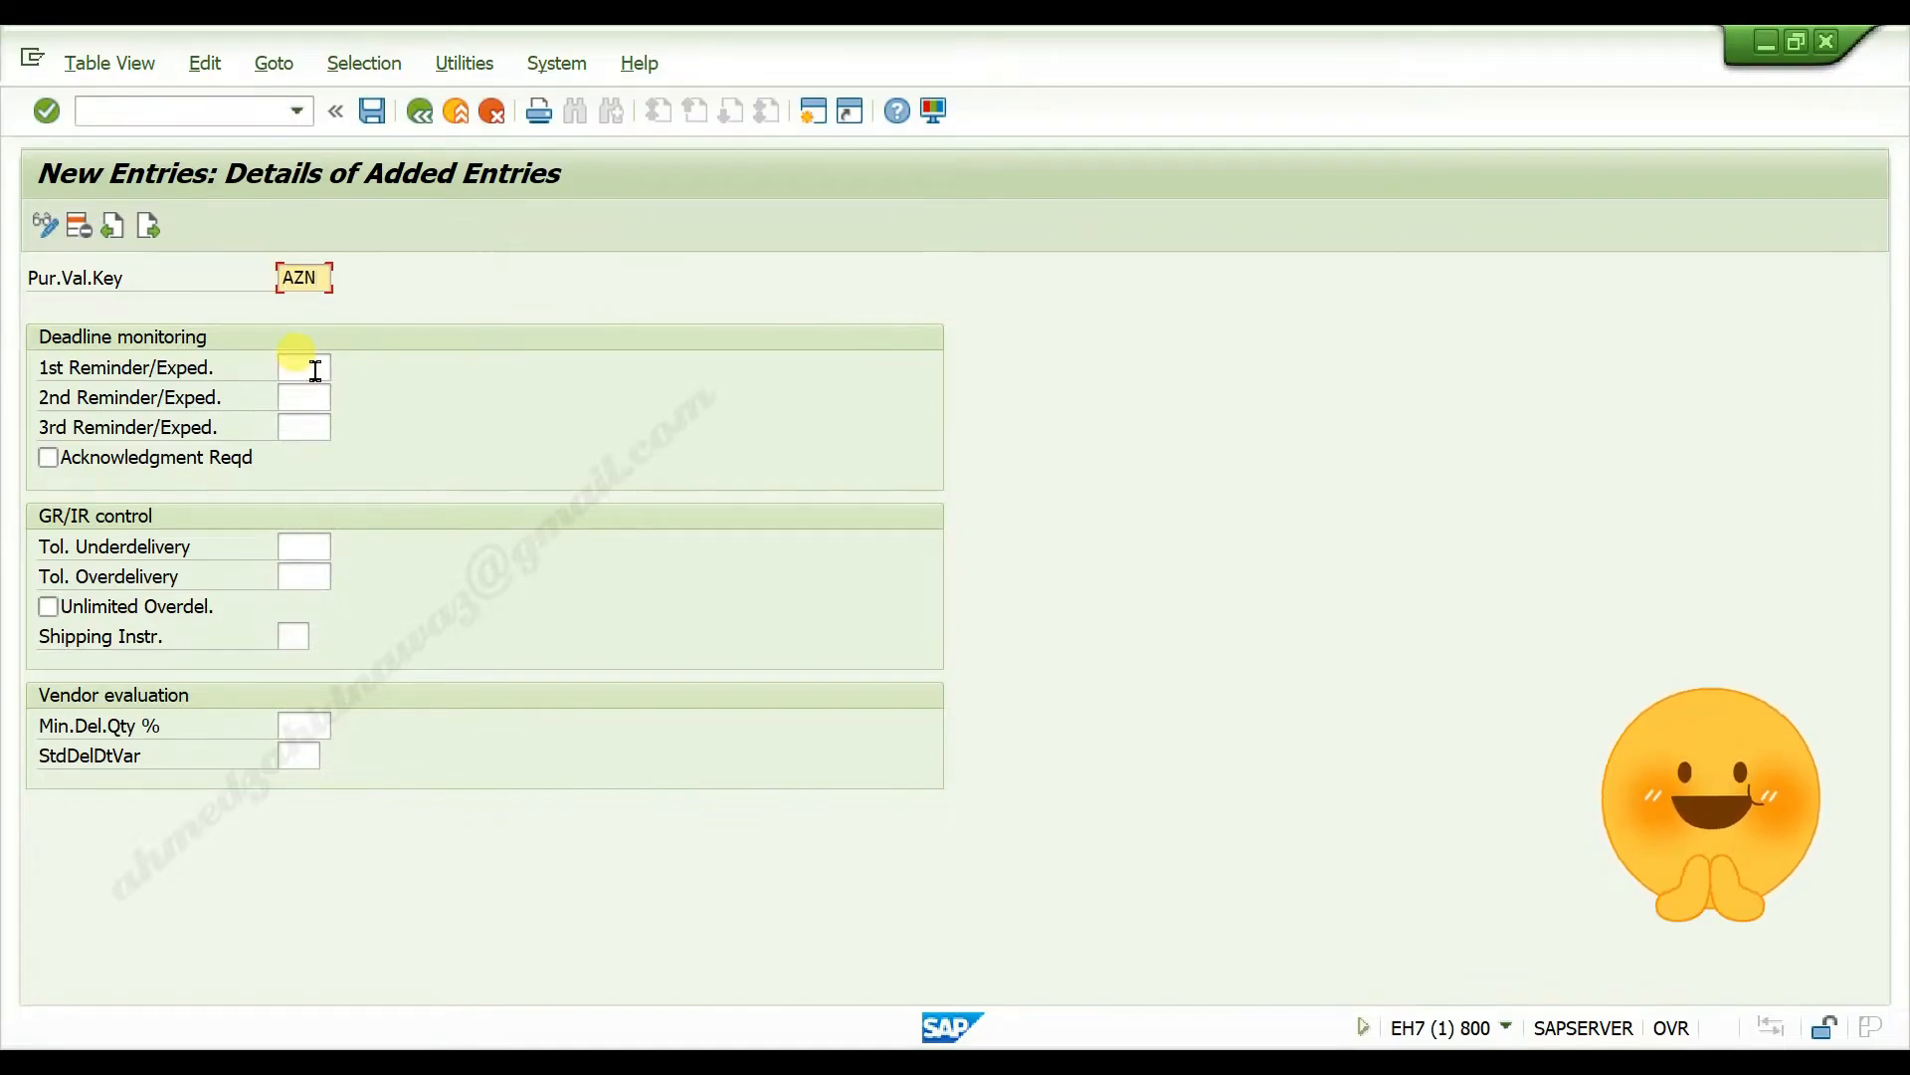
Step: Set reminders to 7, 9 and 10 days and tick Acknowledgment Reqd for AZN
click(302, 366)
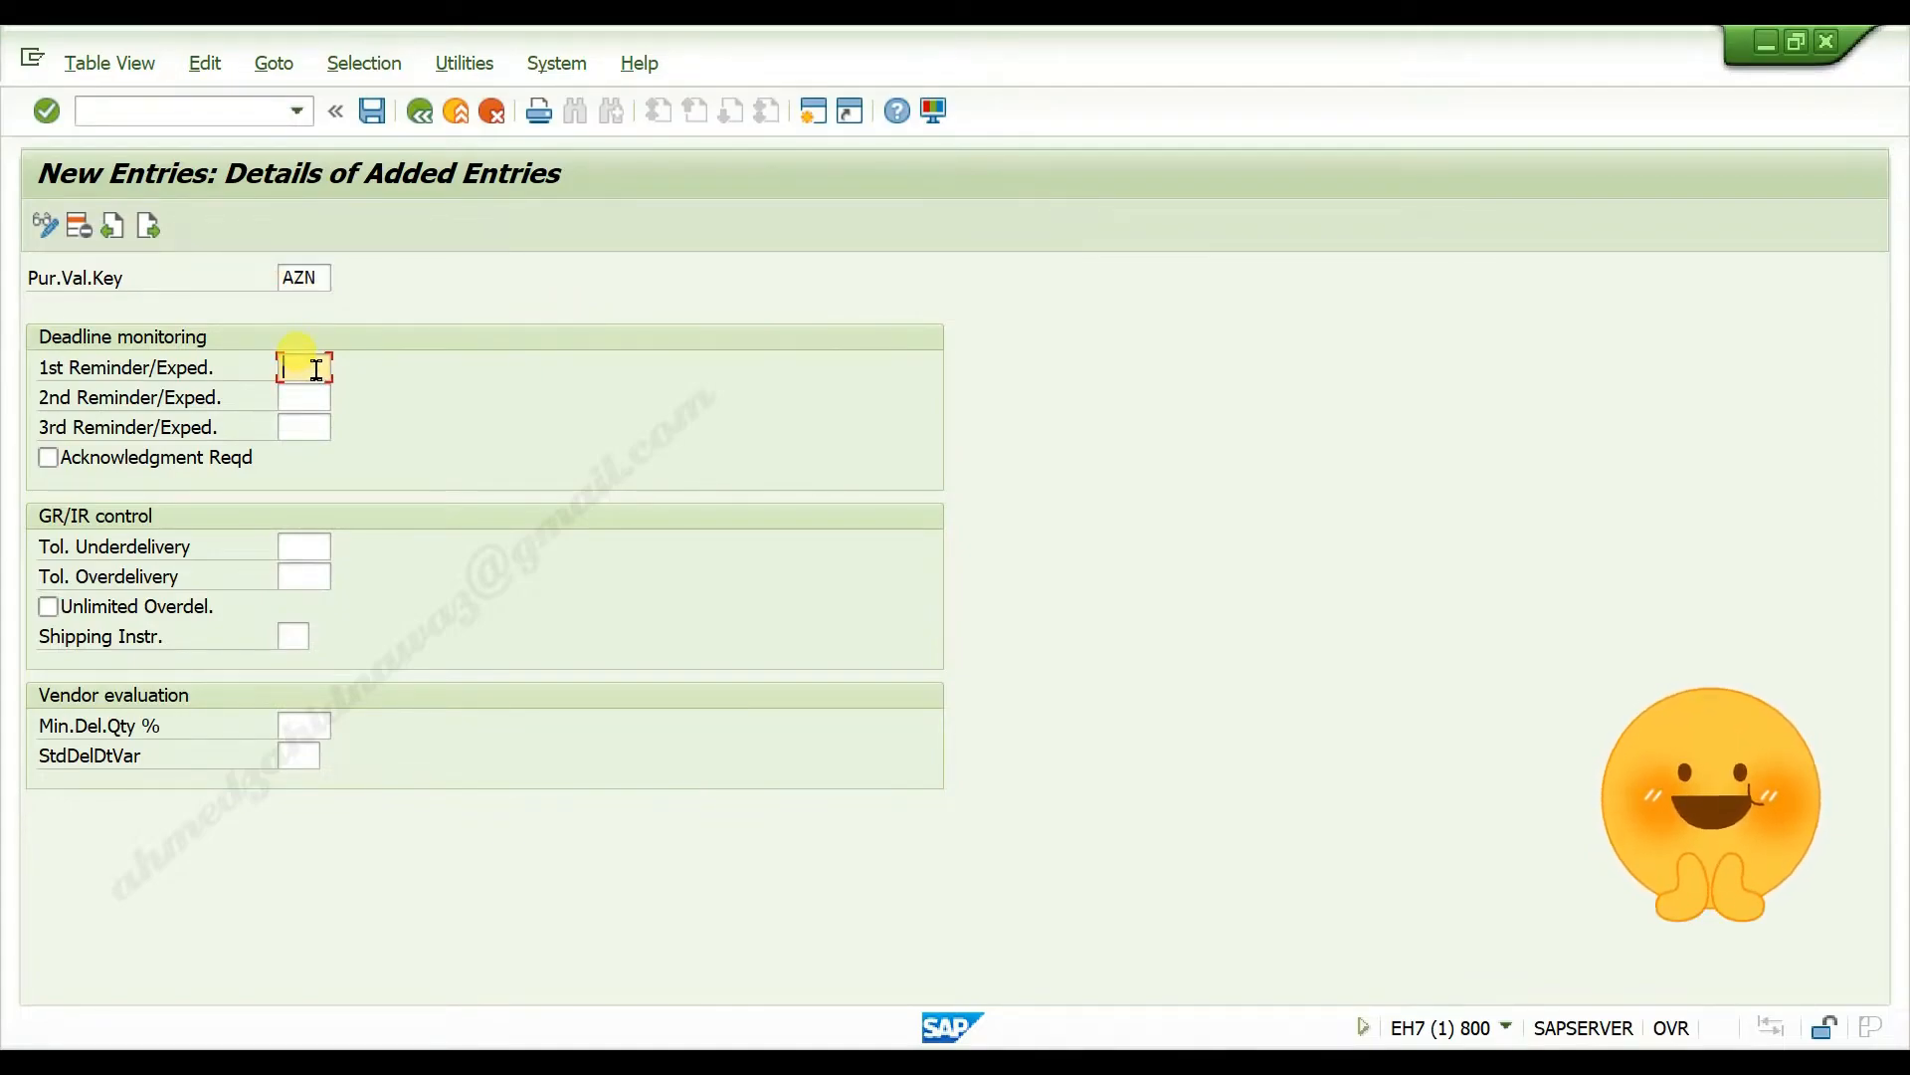
text(7)
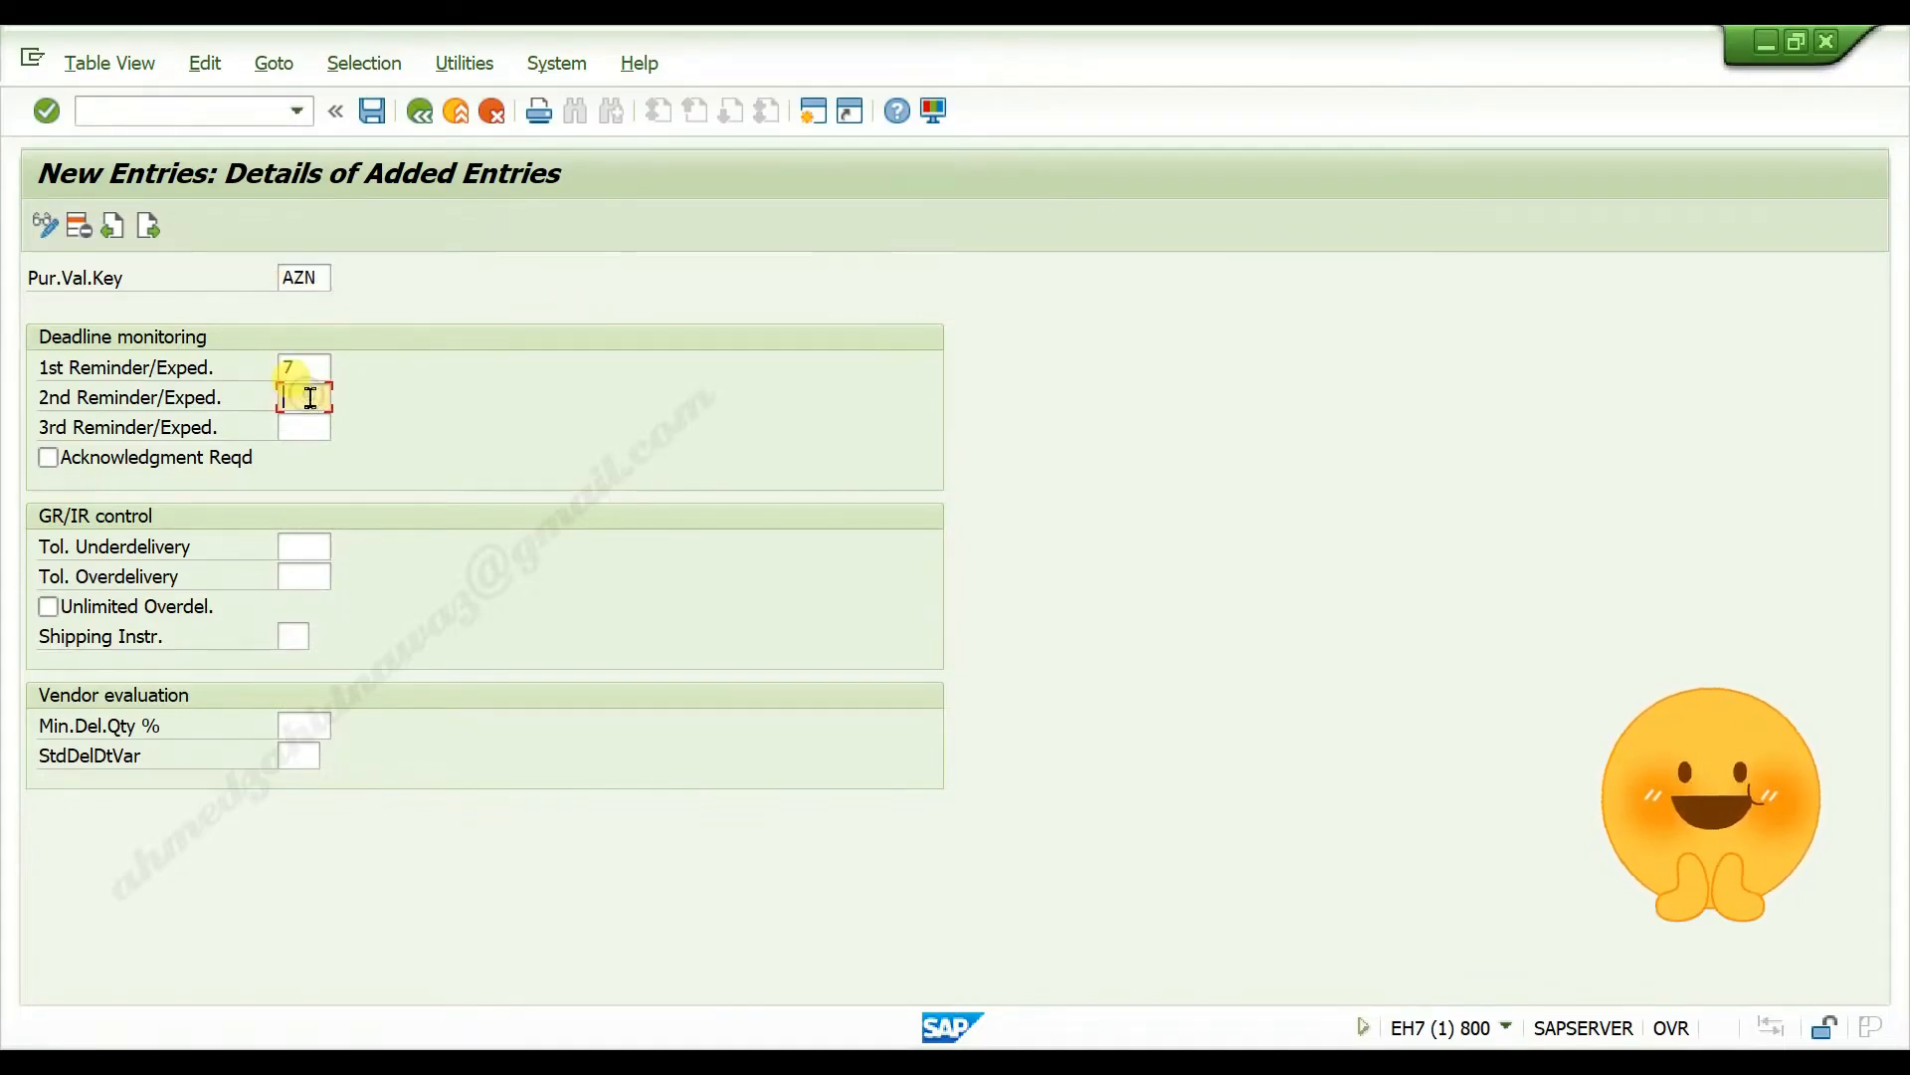
text(9)
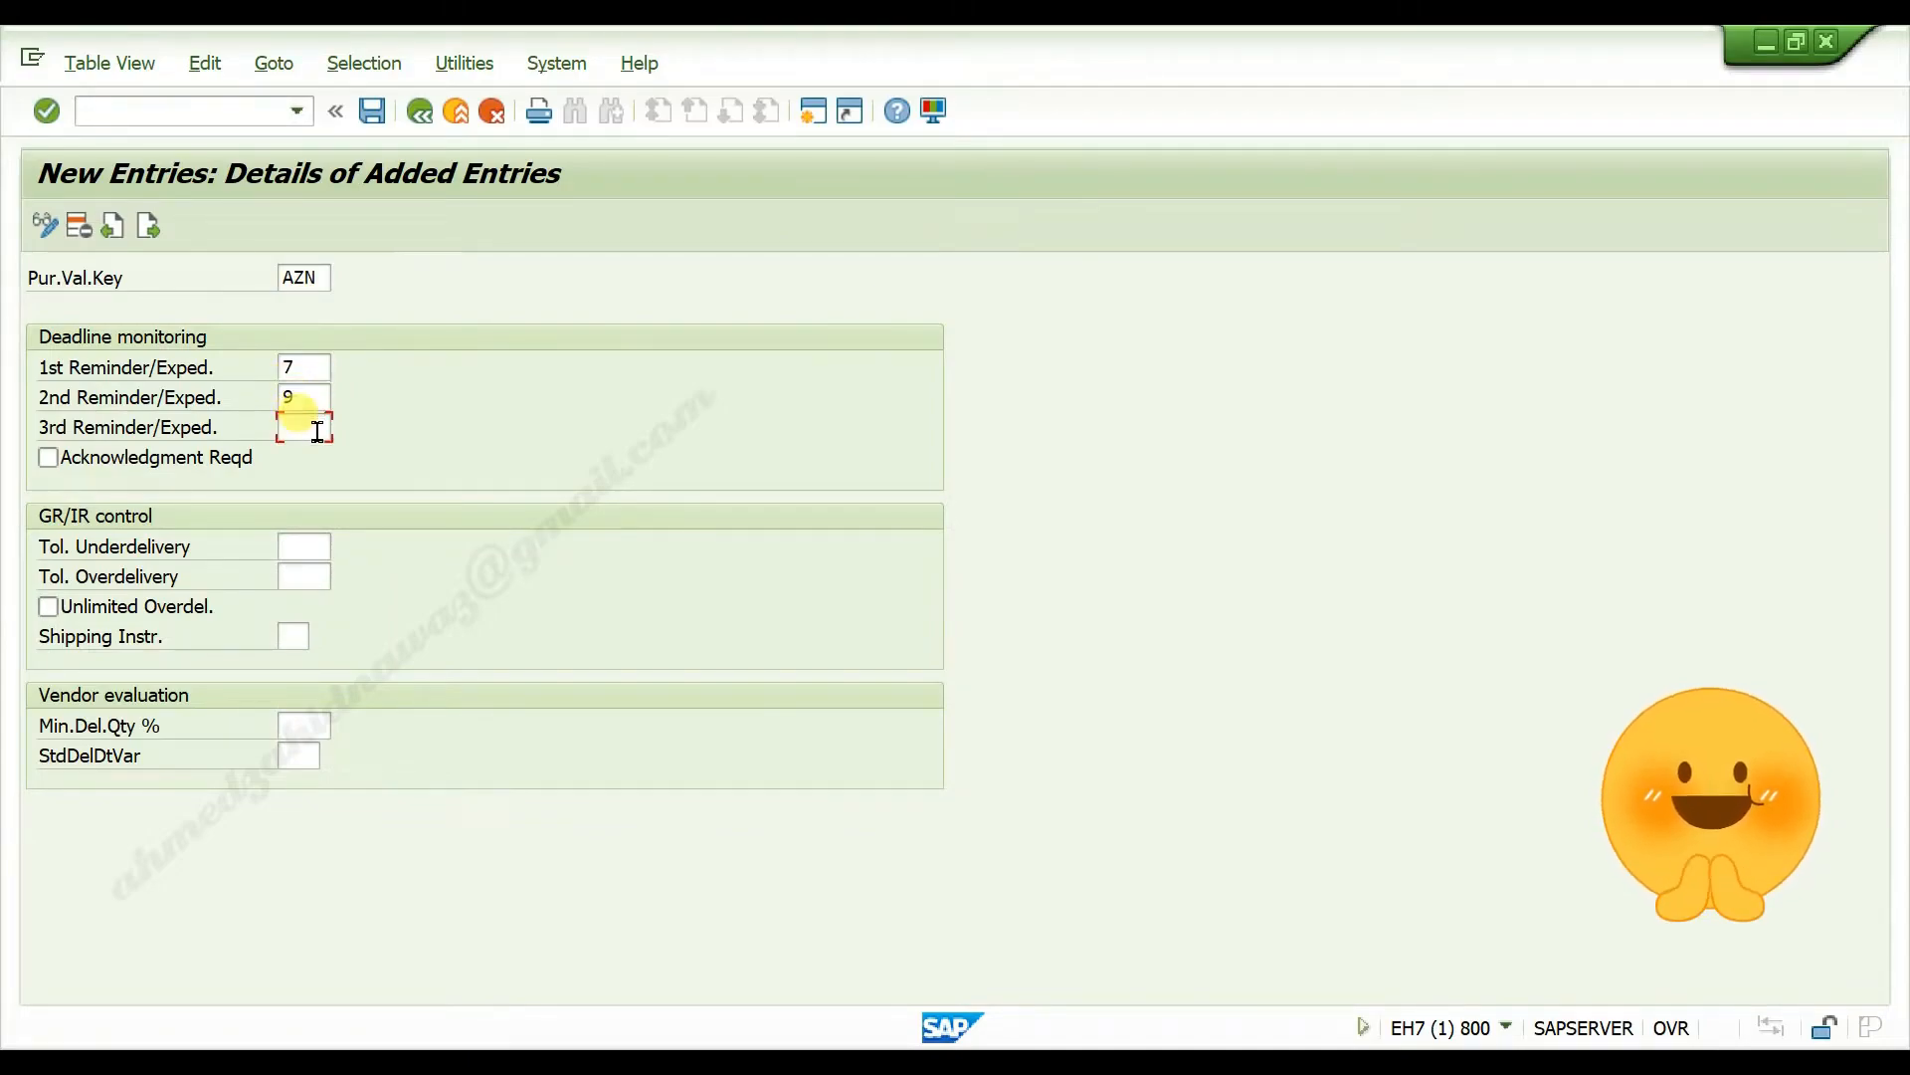
text(10)
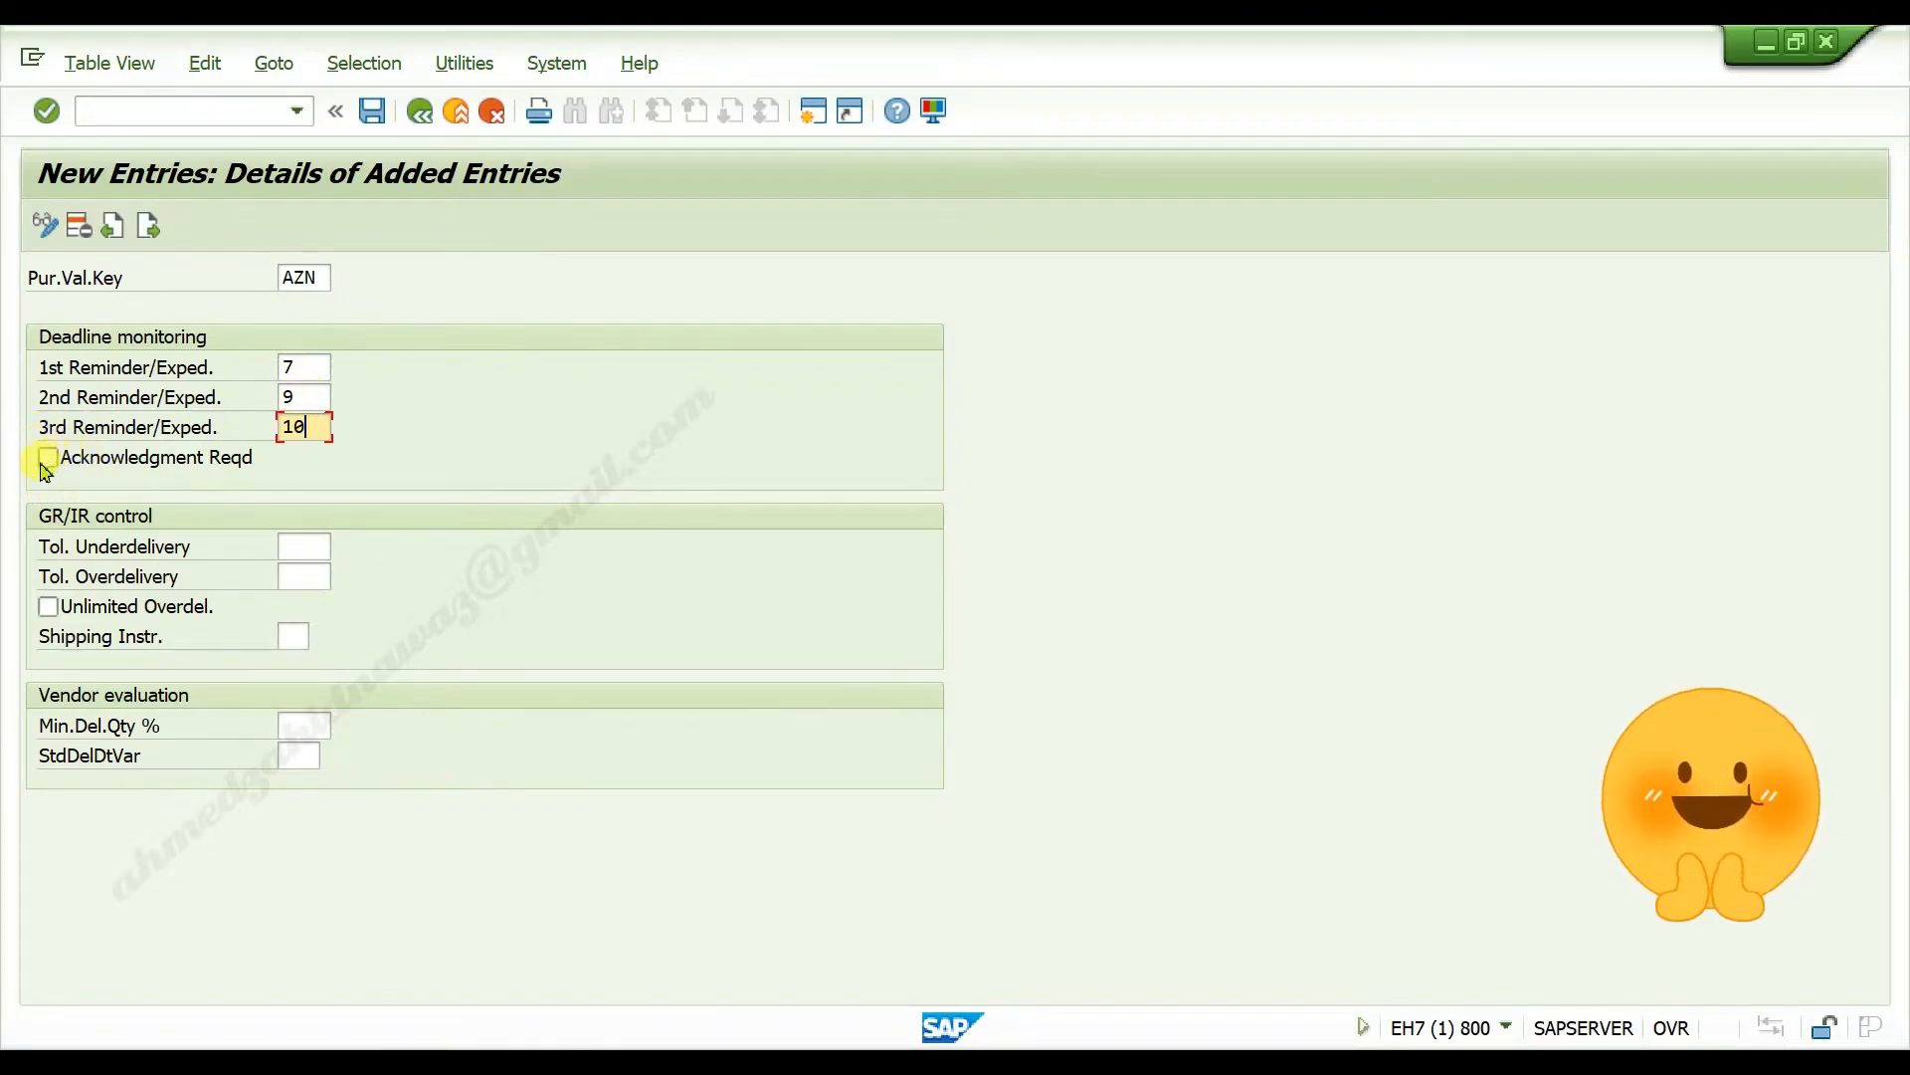
click(47, 457)
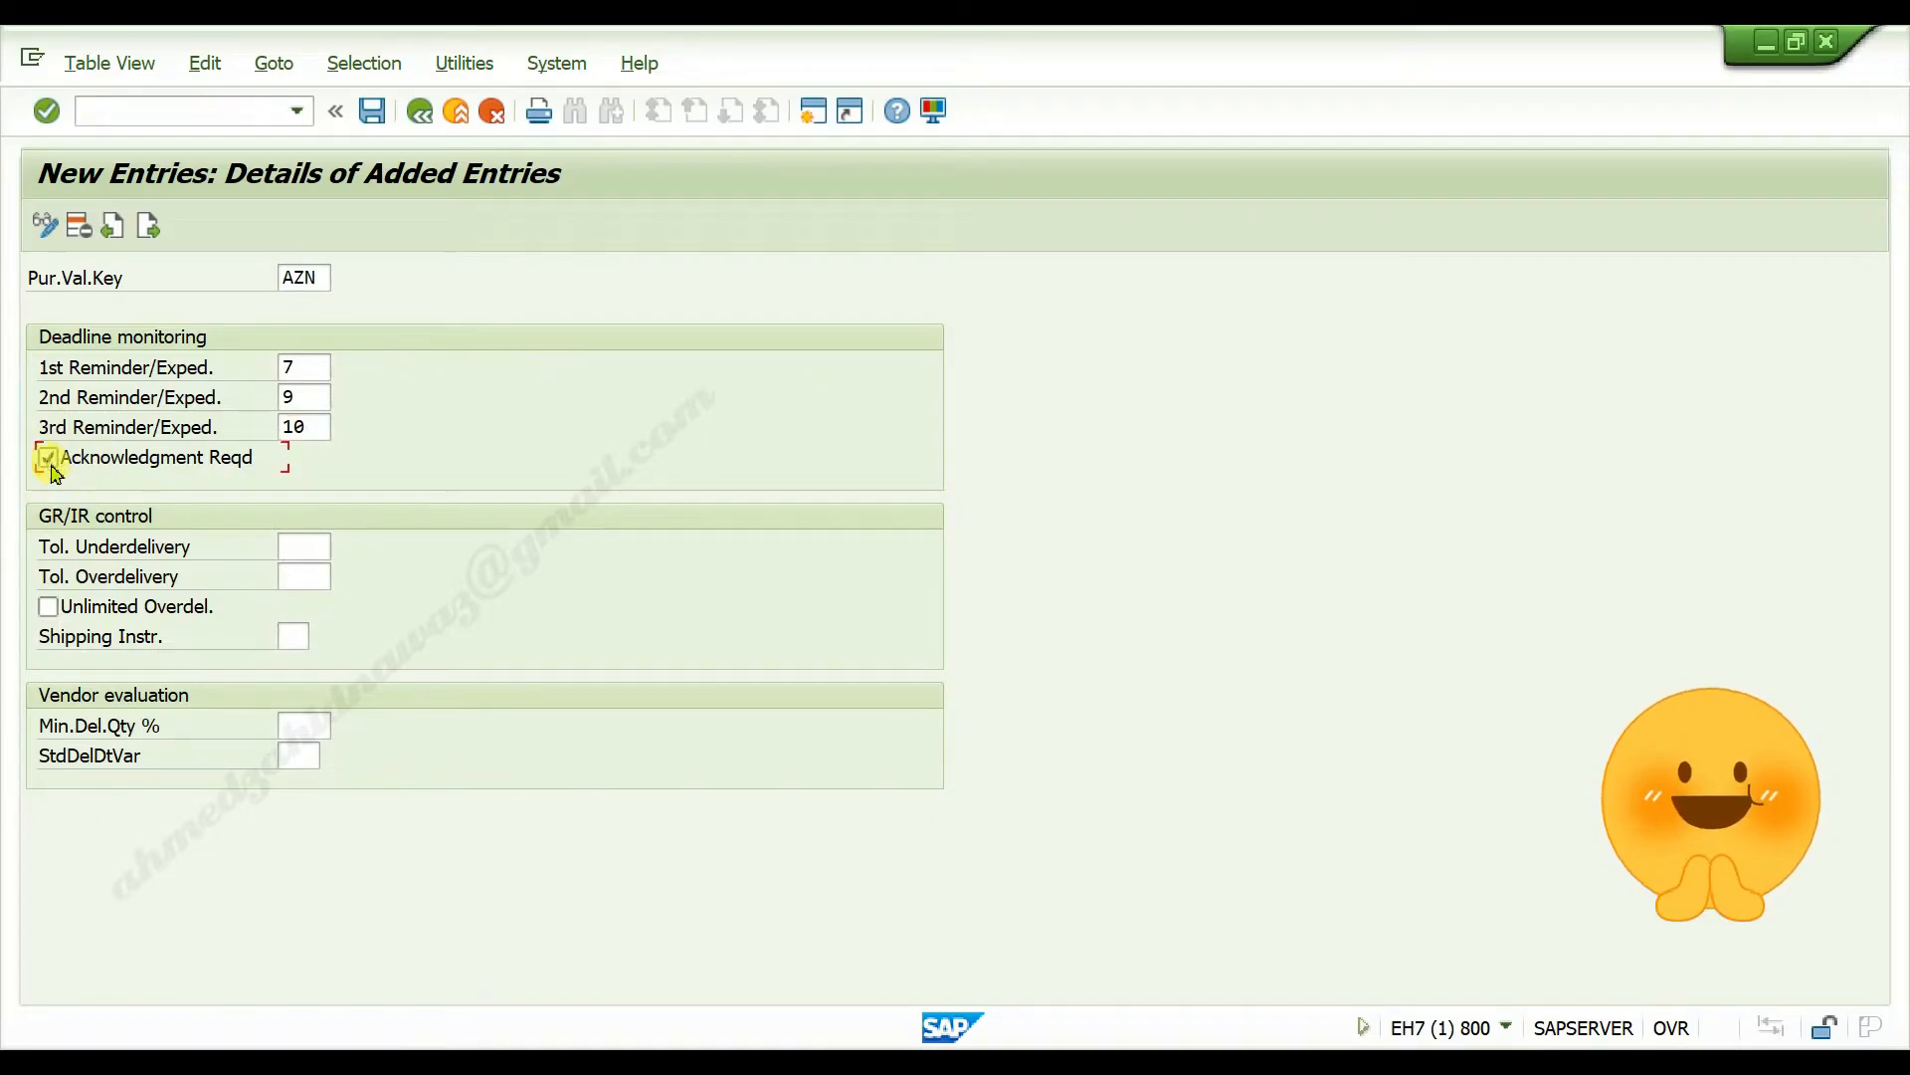
mouse_move(229, 559)
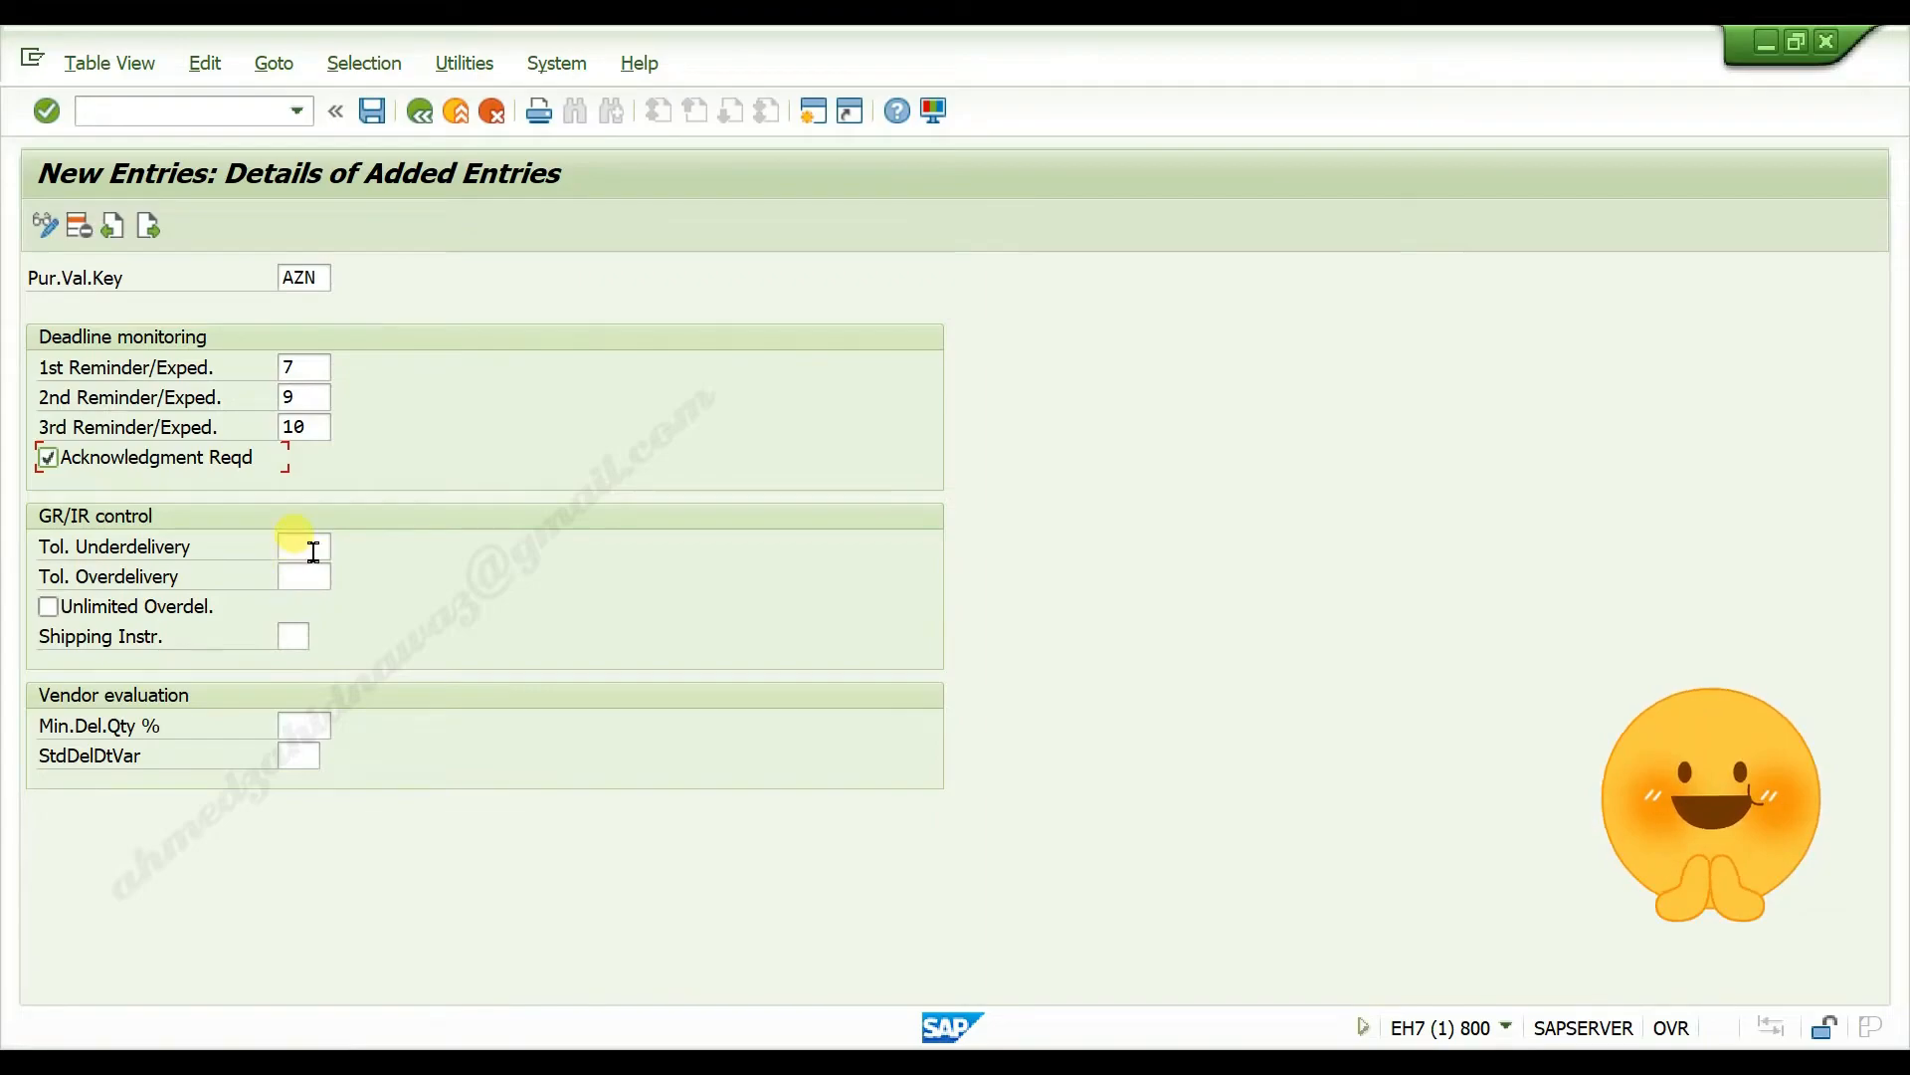
Step: Set underdelivery and overdelivery tolerances to 10% and save the key
click(303, 545)
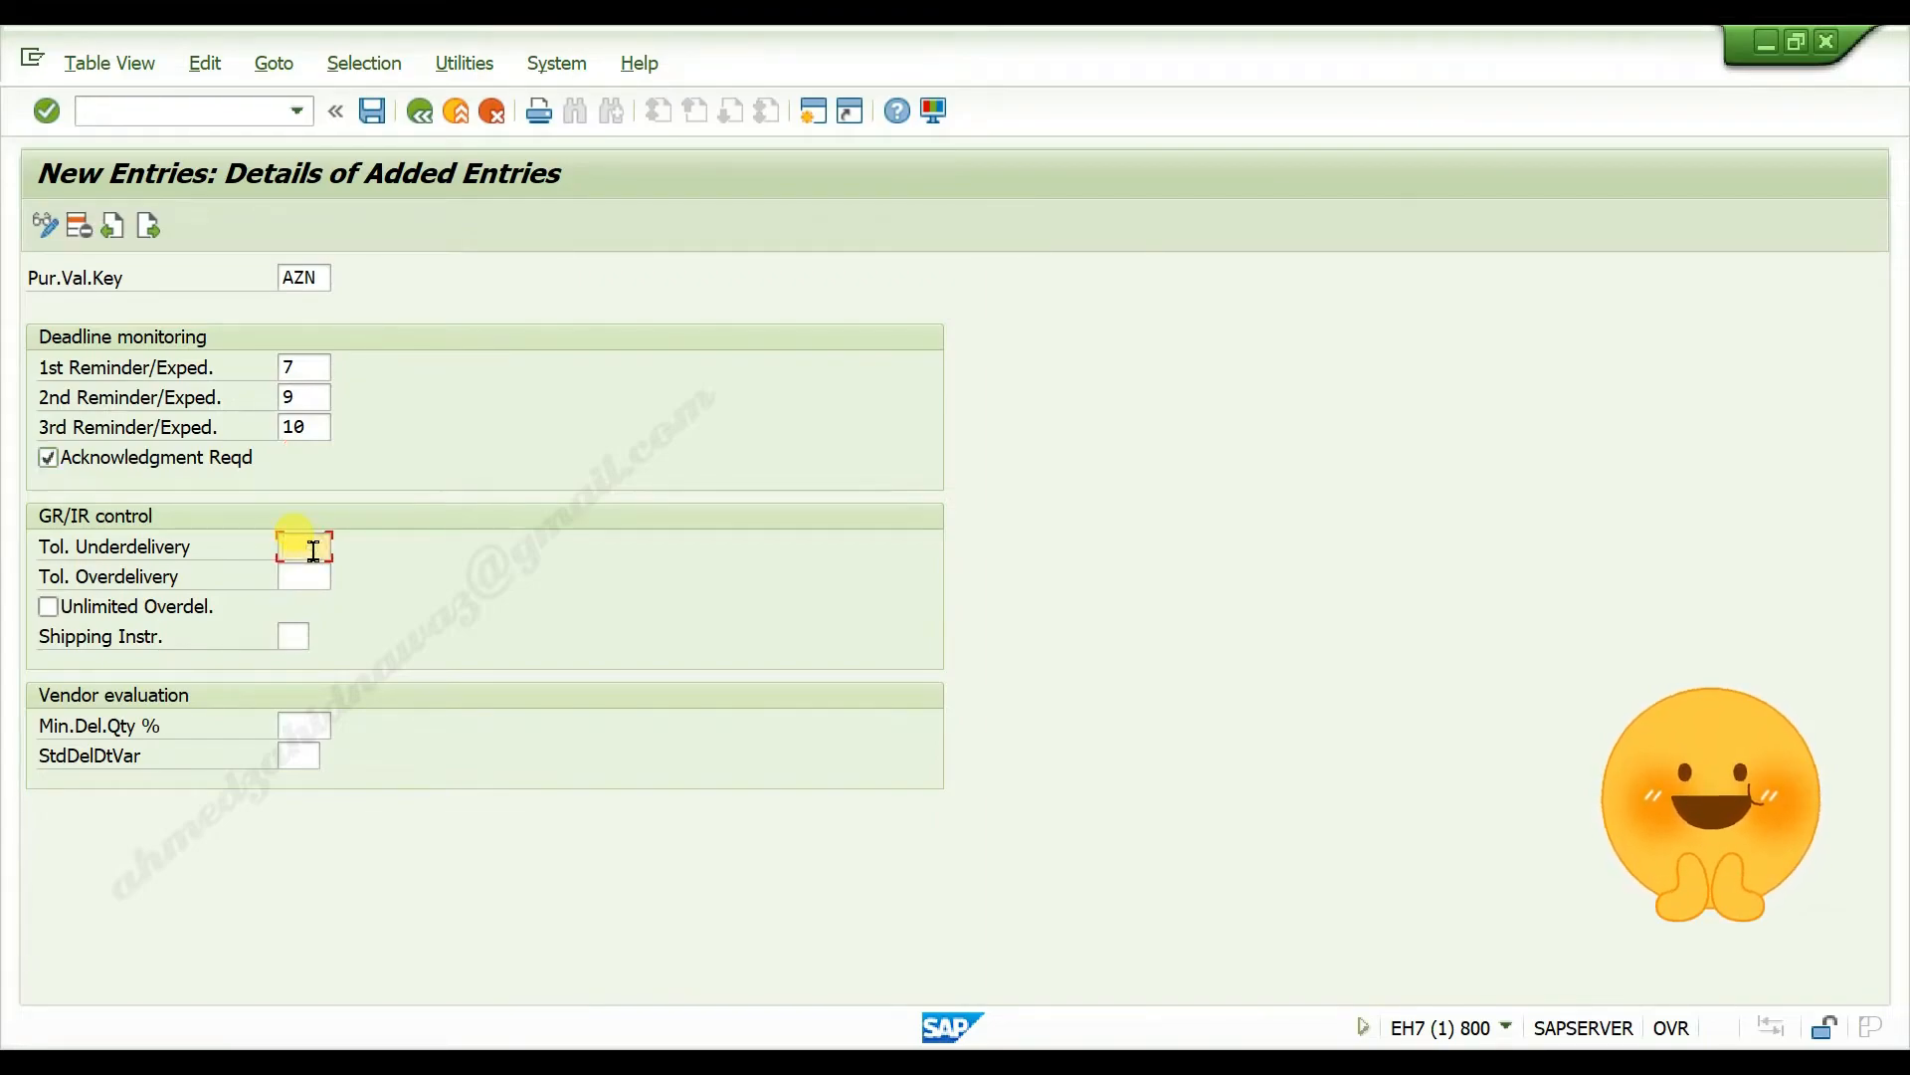
text(10)
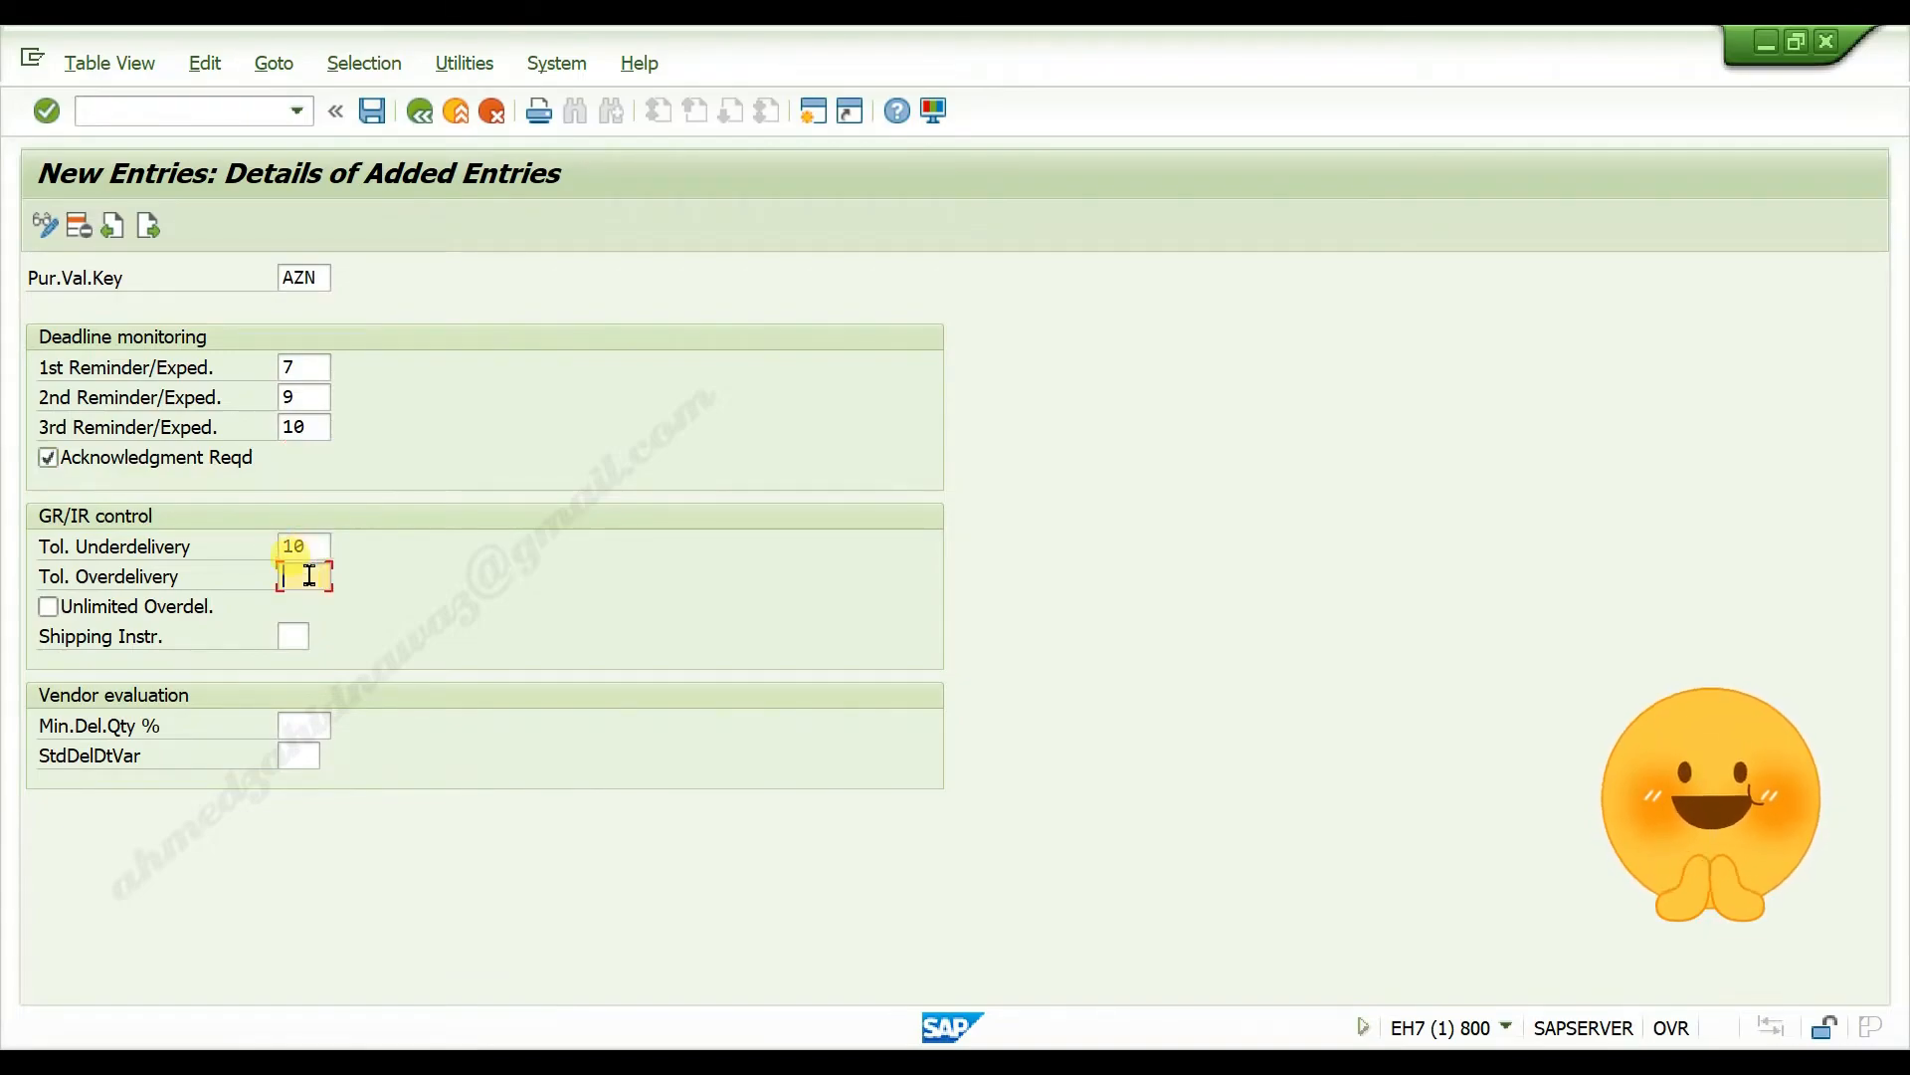
text(10)
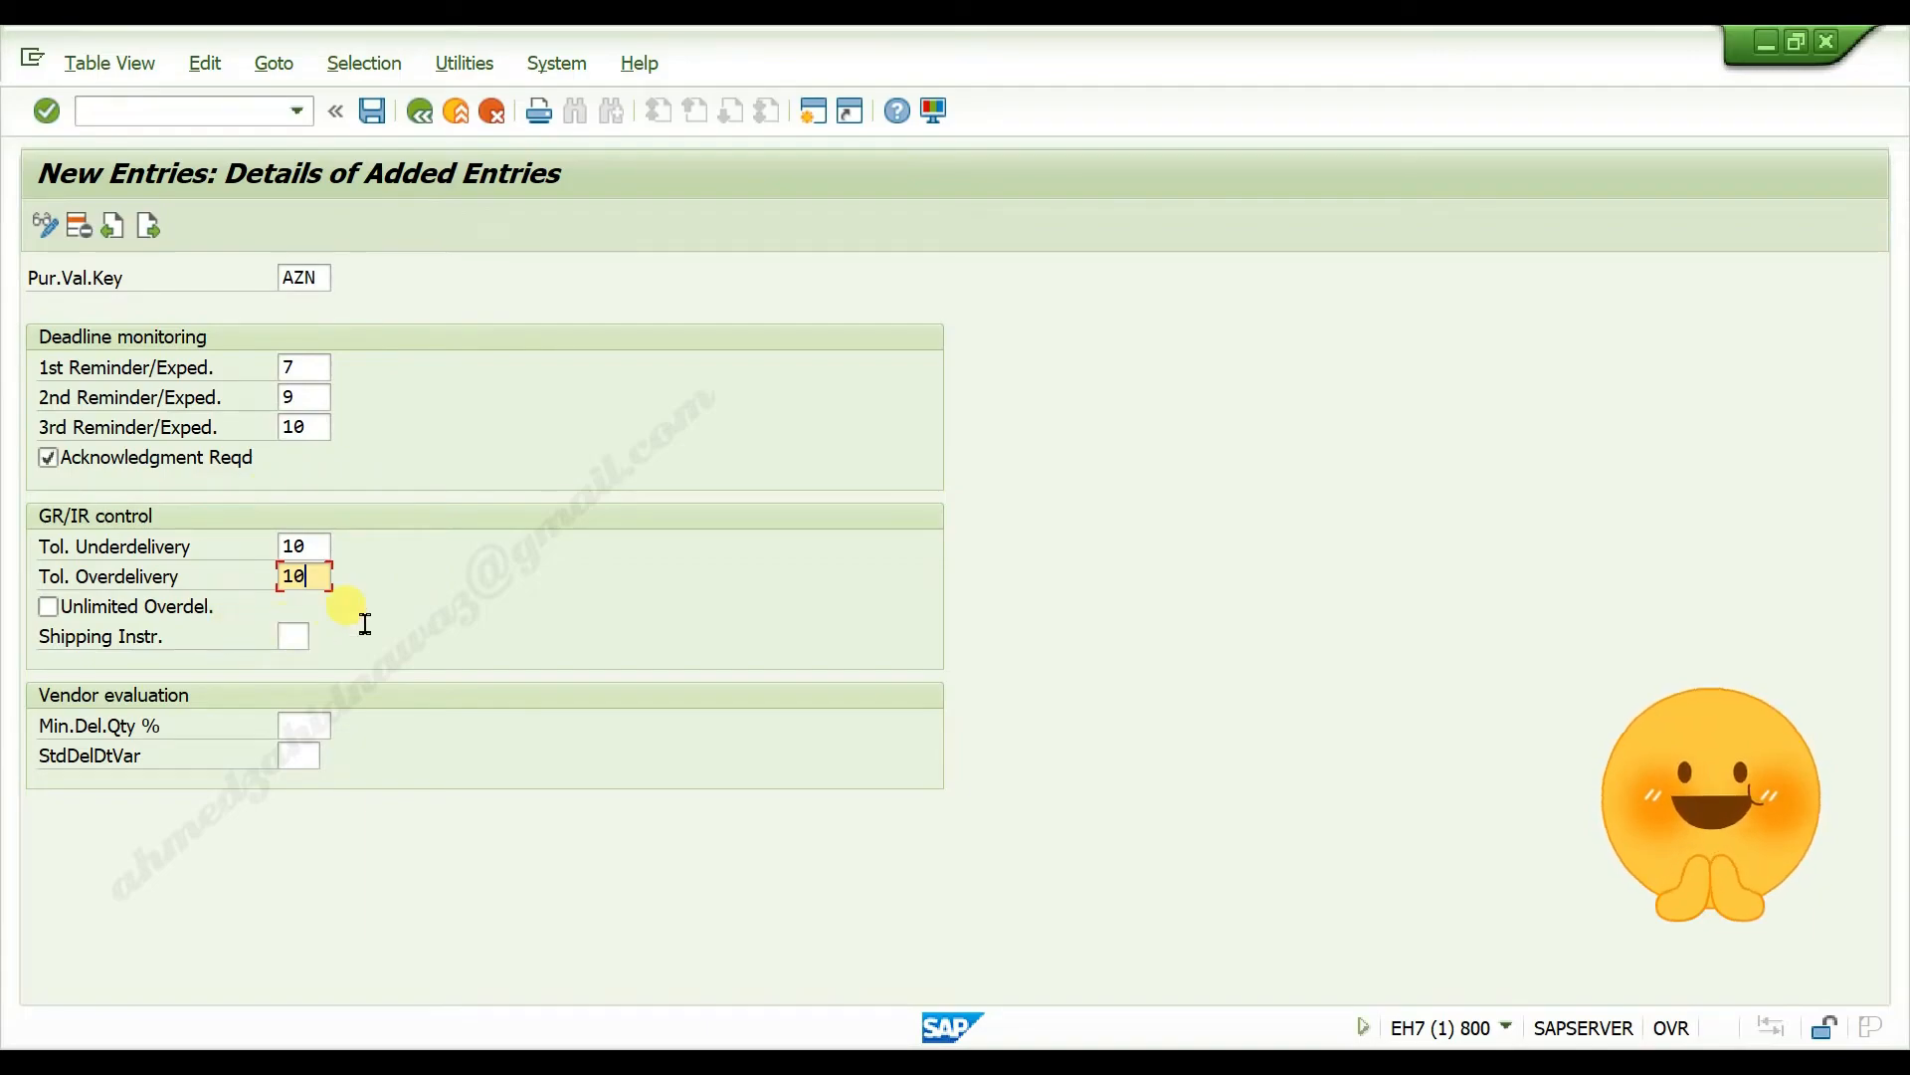
mouse_move(384, 561)
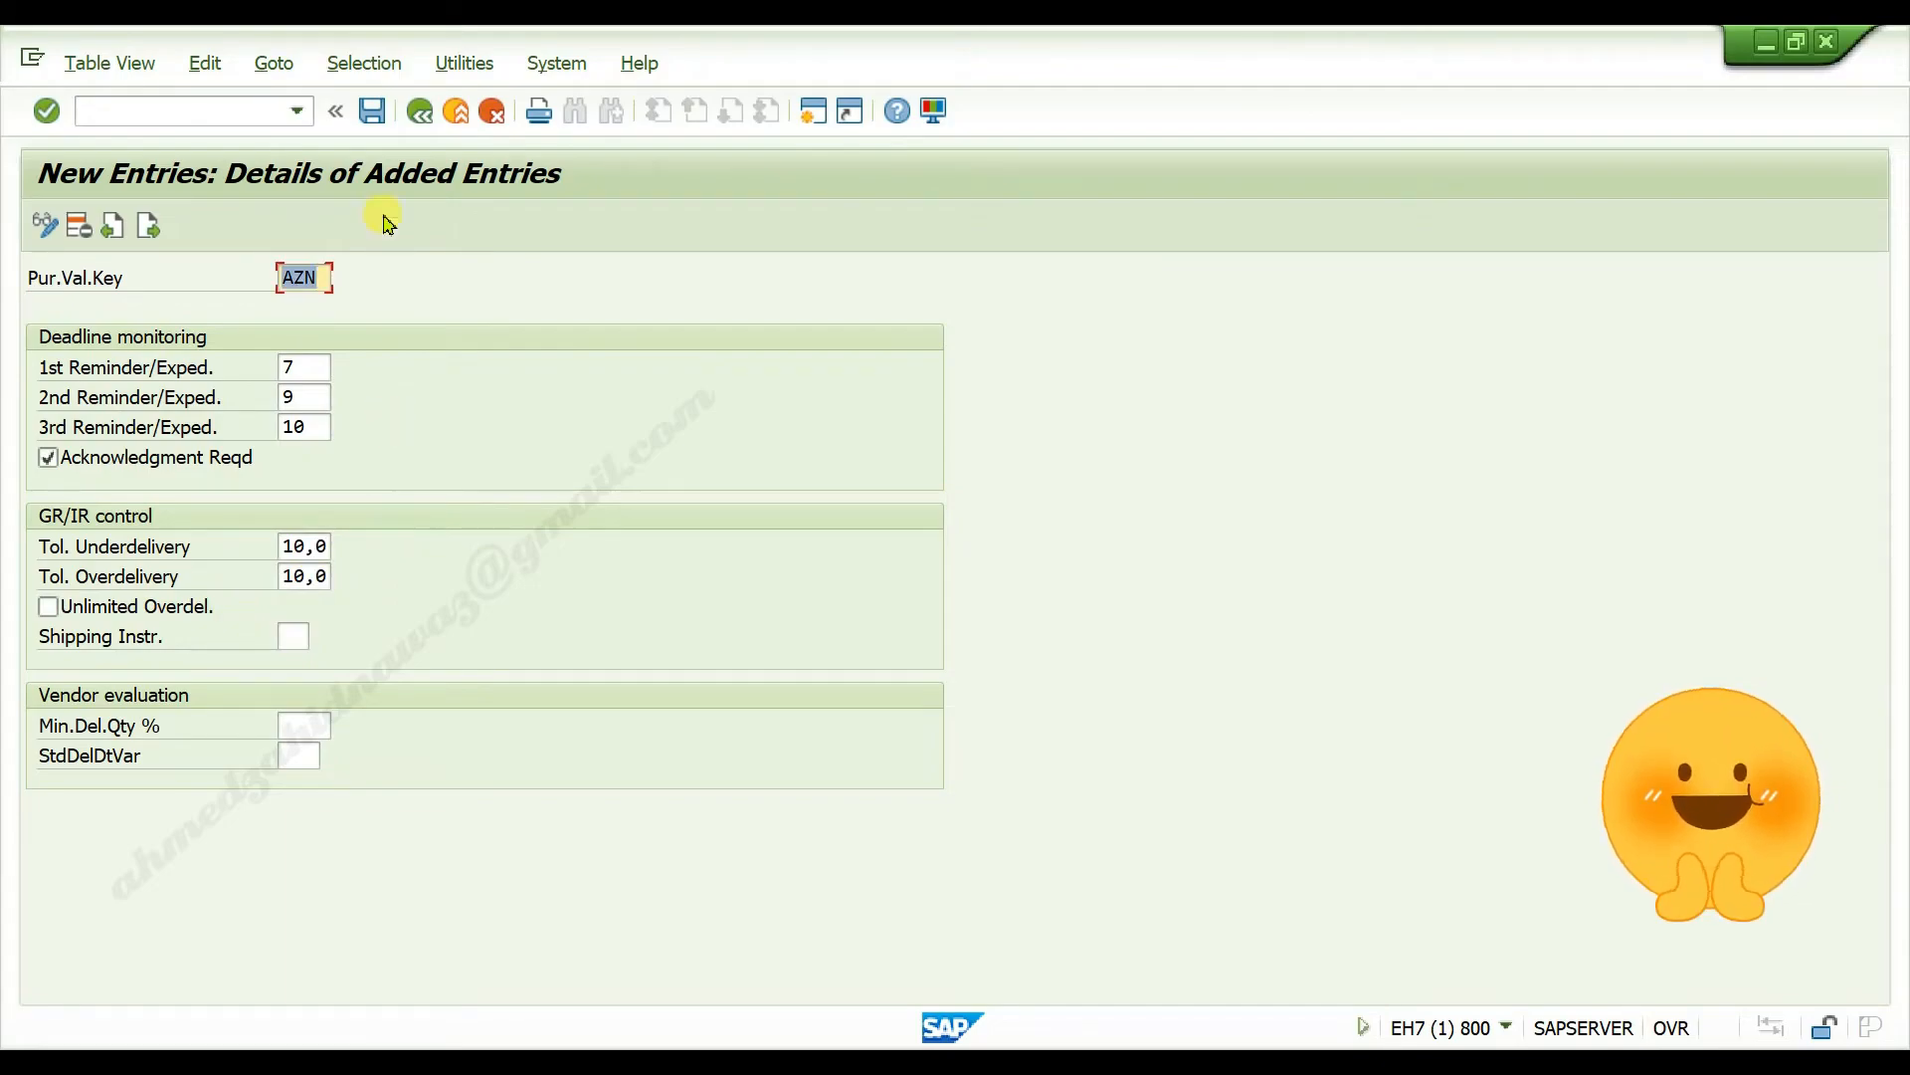
click(372, 112)
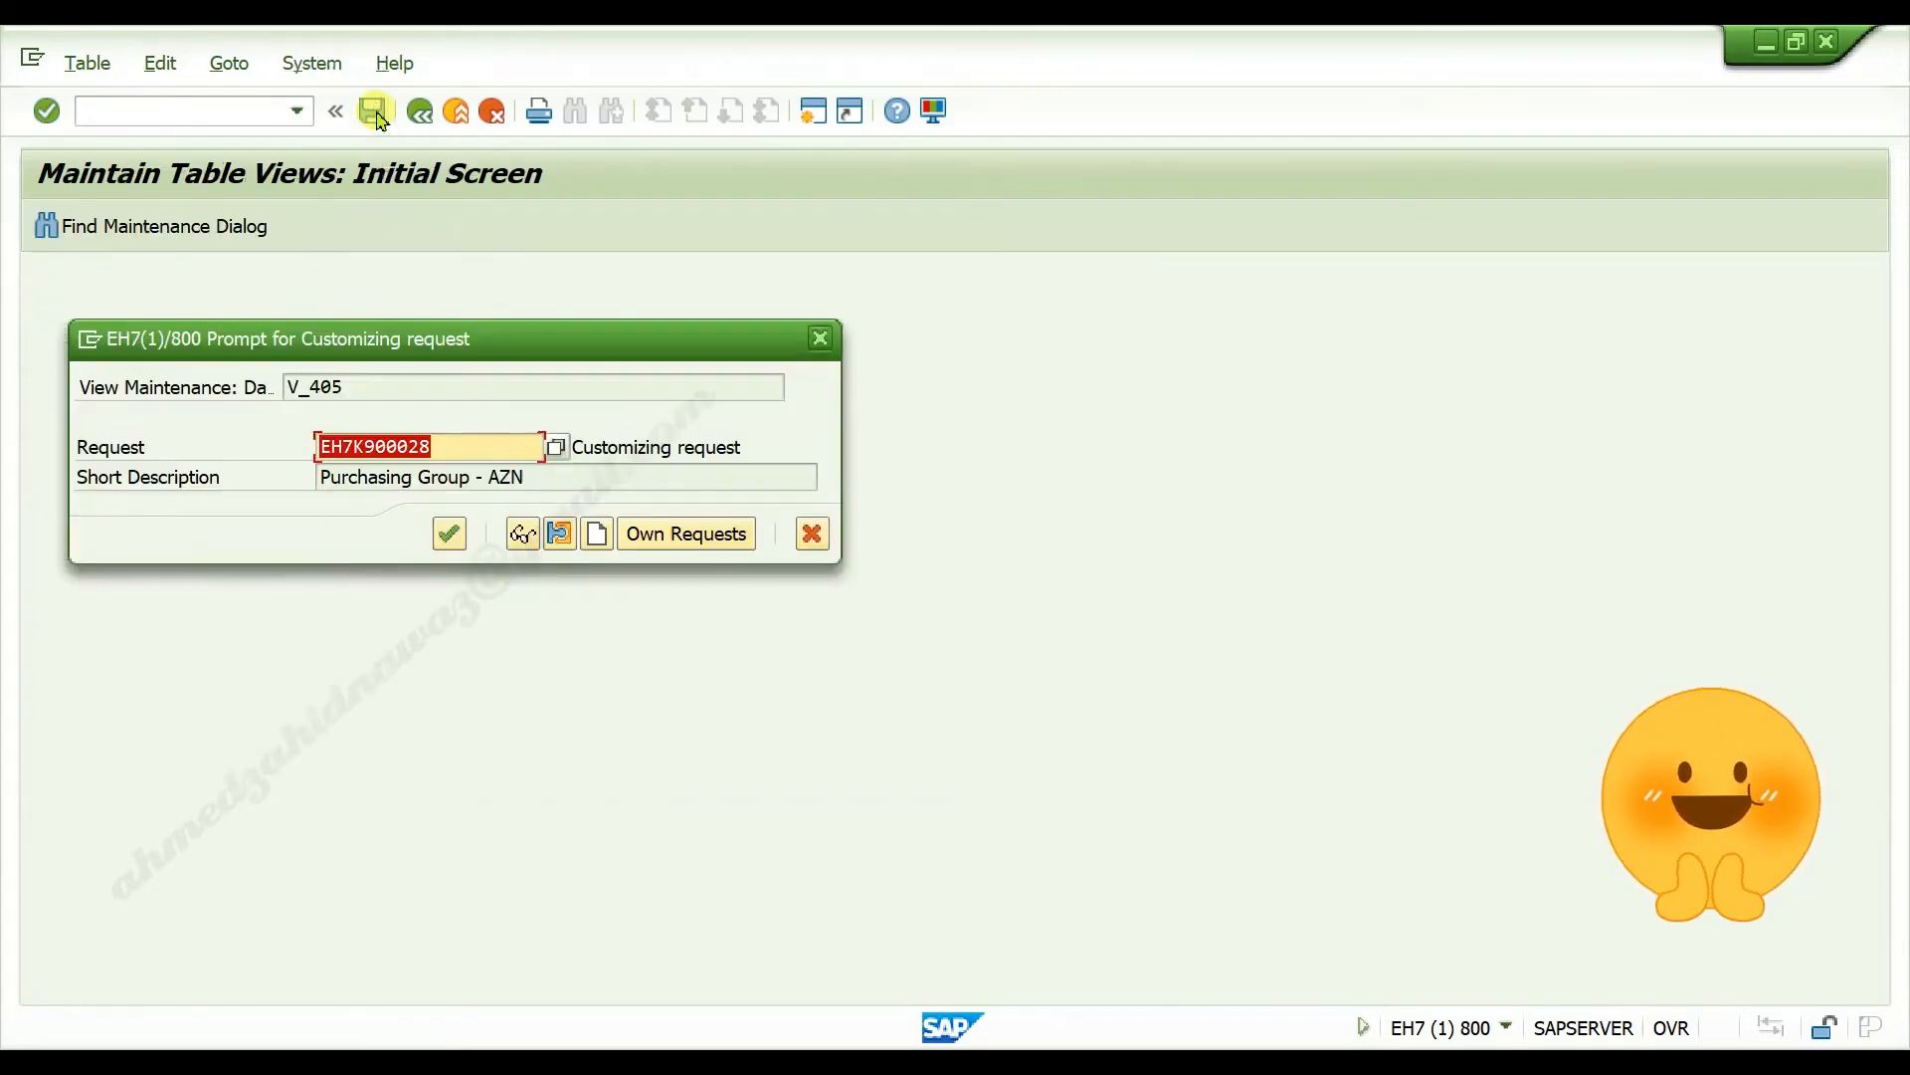
Step: Assign the change to own request EH7K900030 Purchasing Value Key and finish saving
click(374, 111)
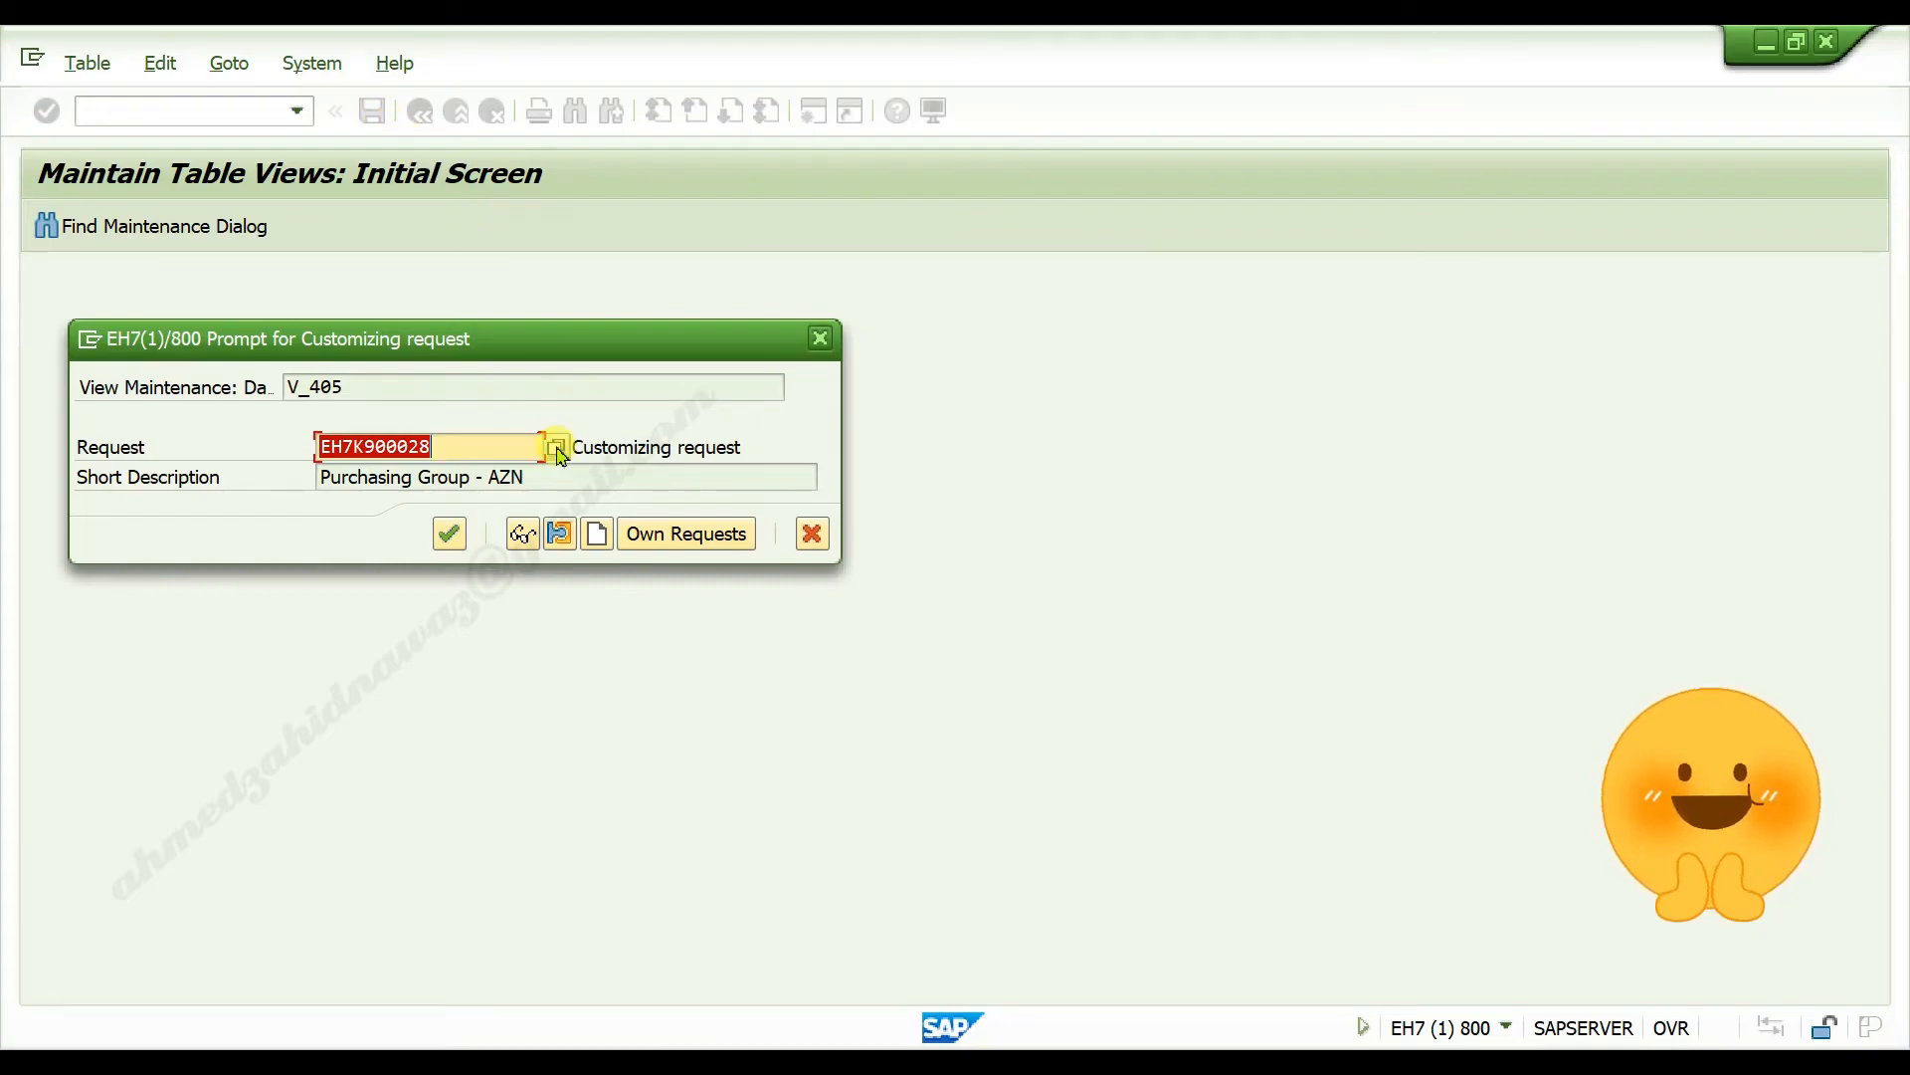
click(559, 446)
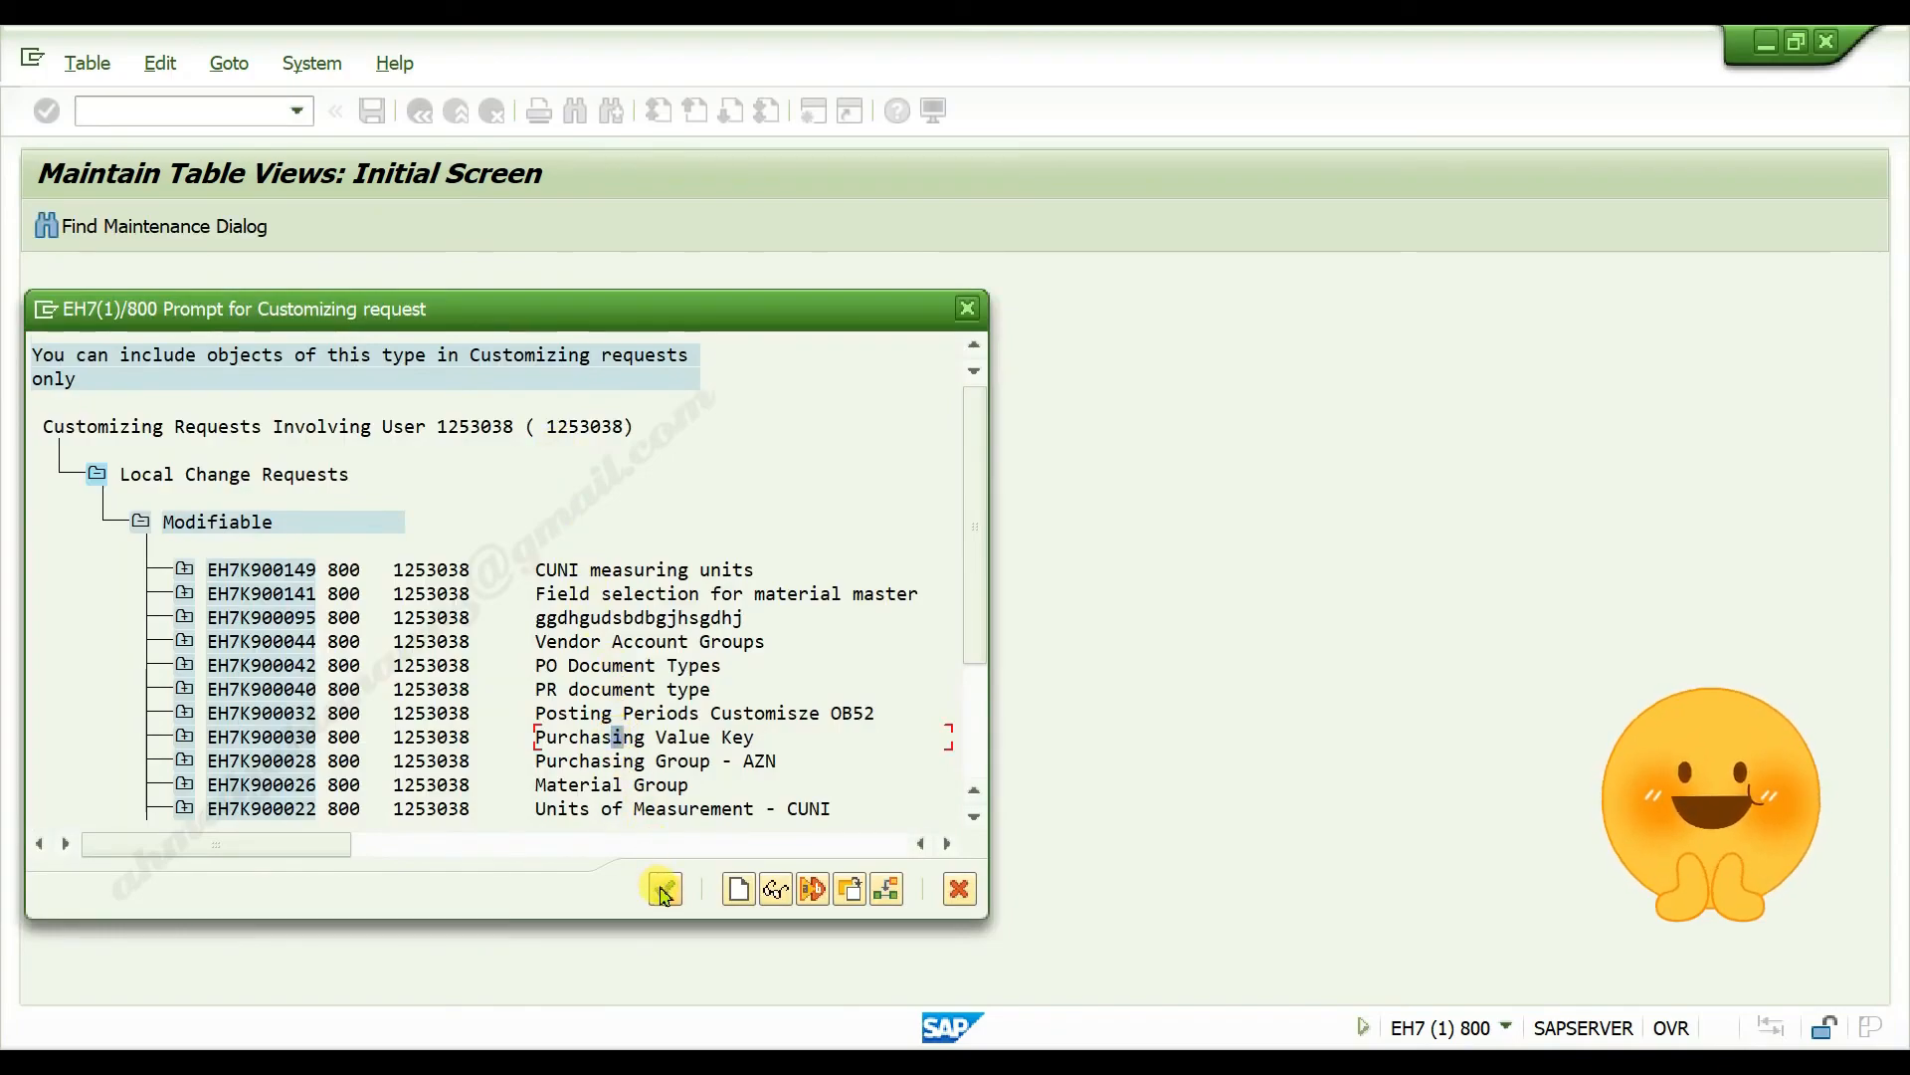
click(664, 887)
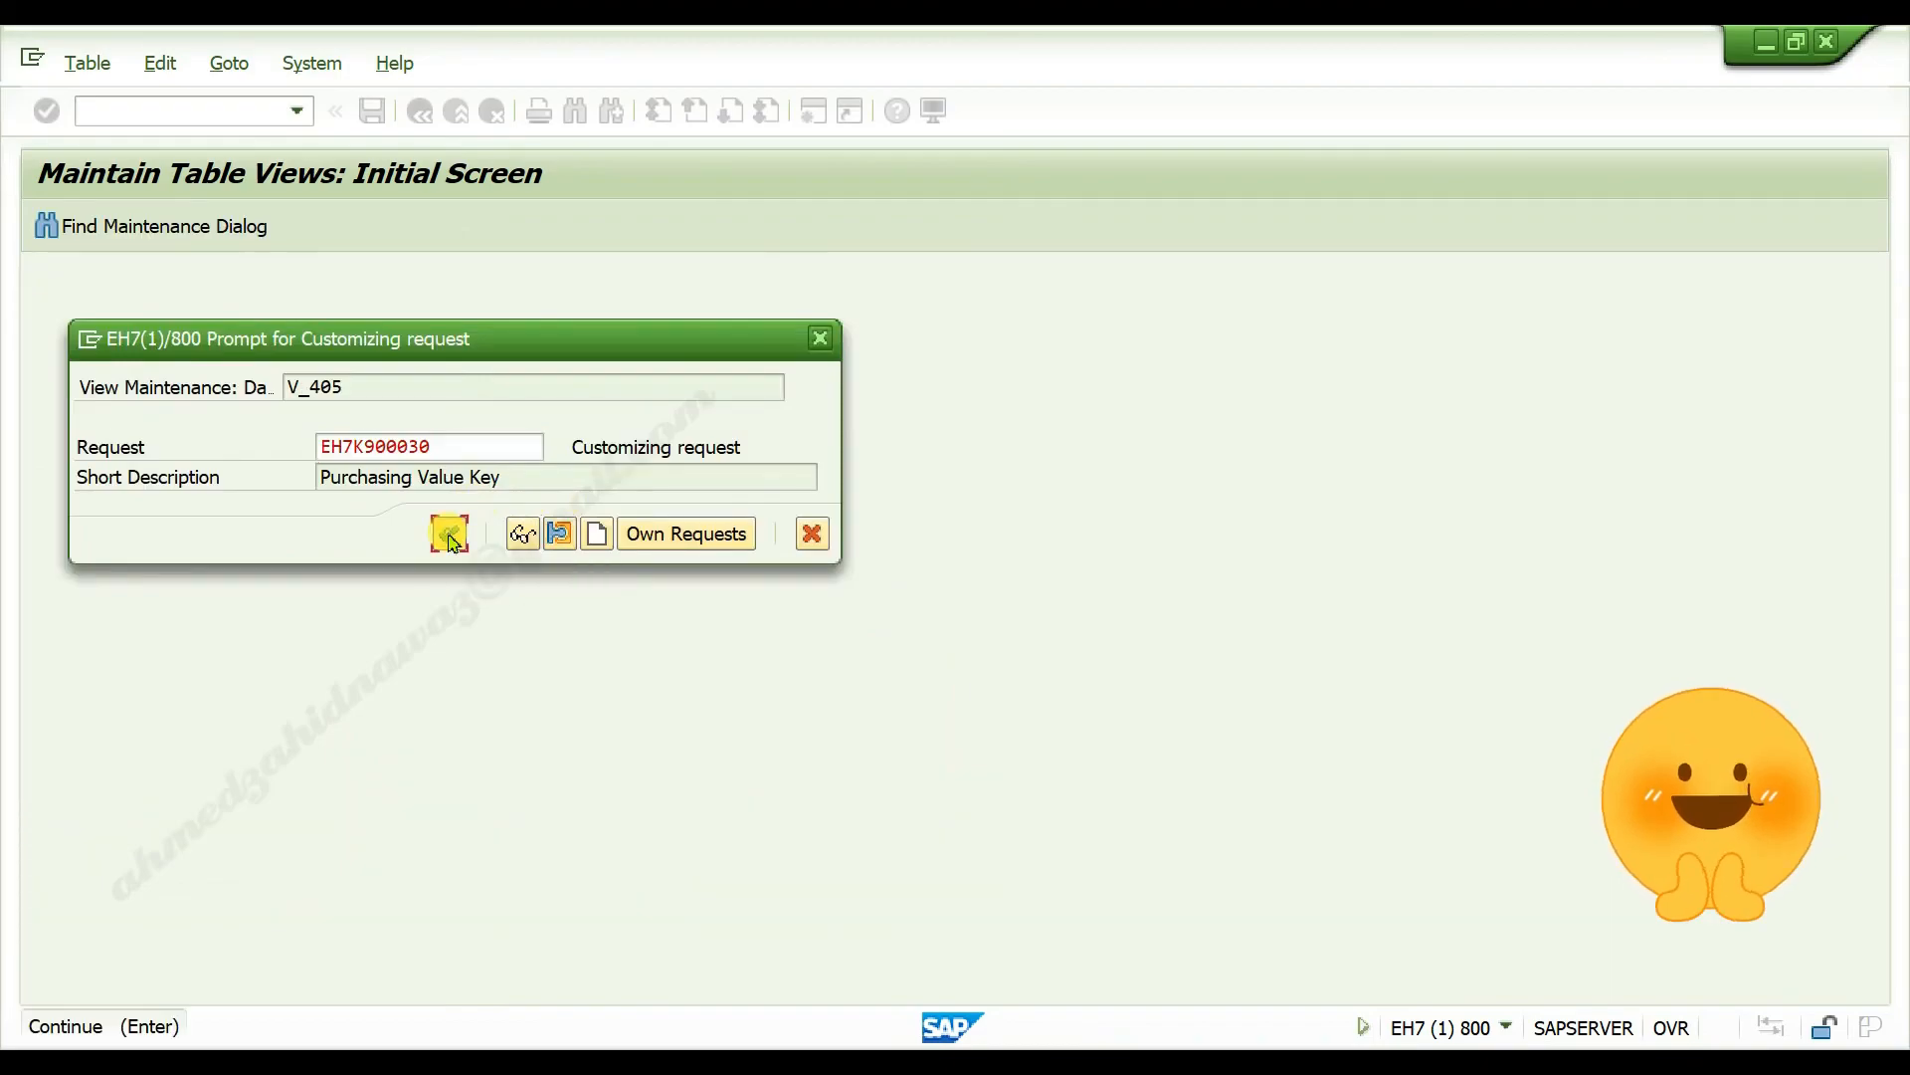
click(448, 534)
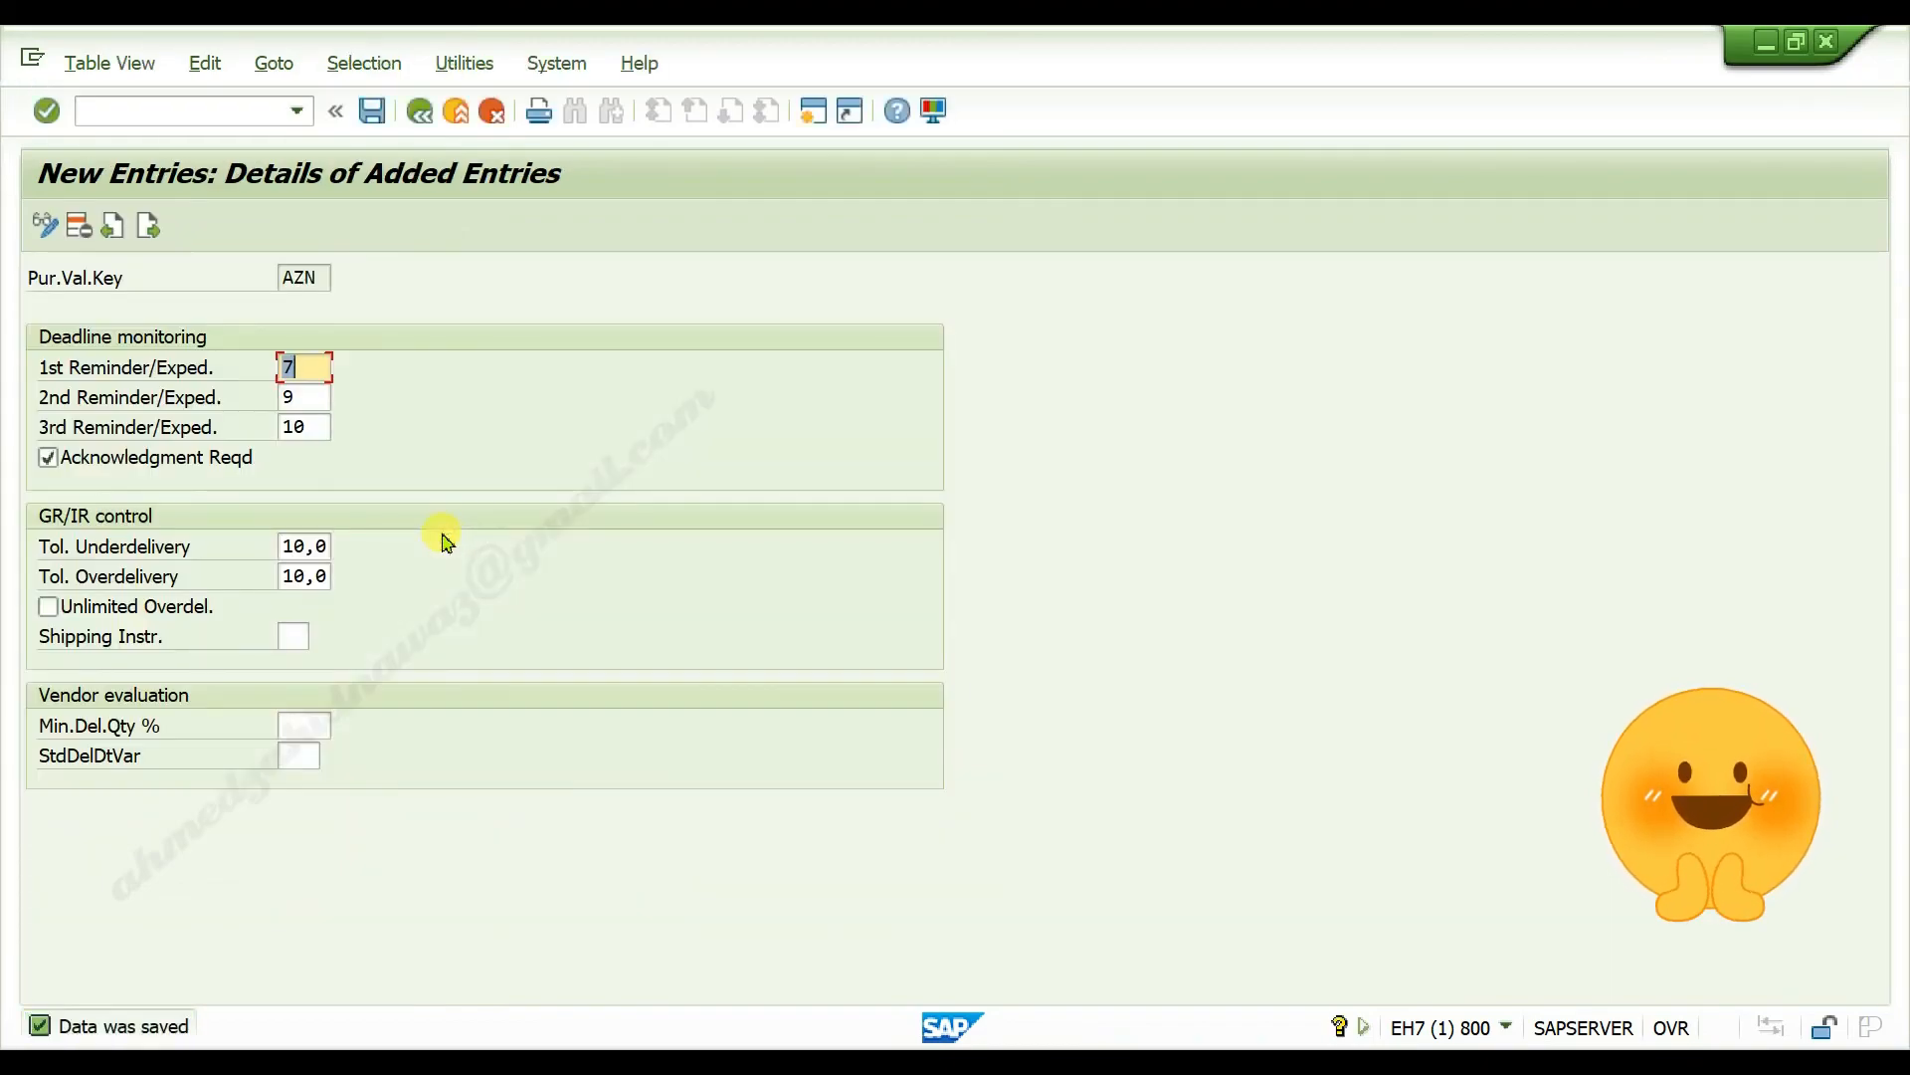
mouse_move(389, 630)
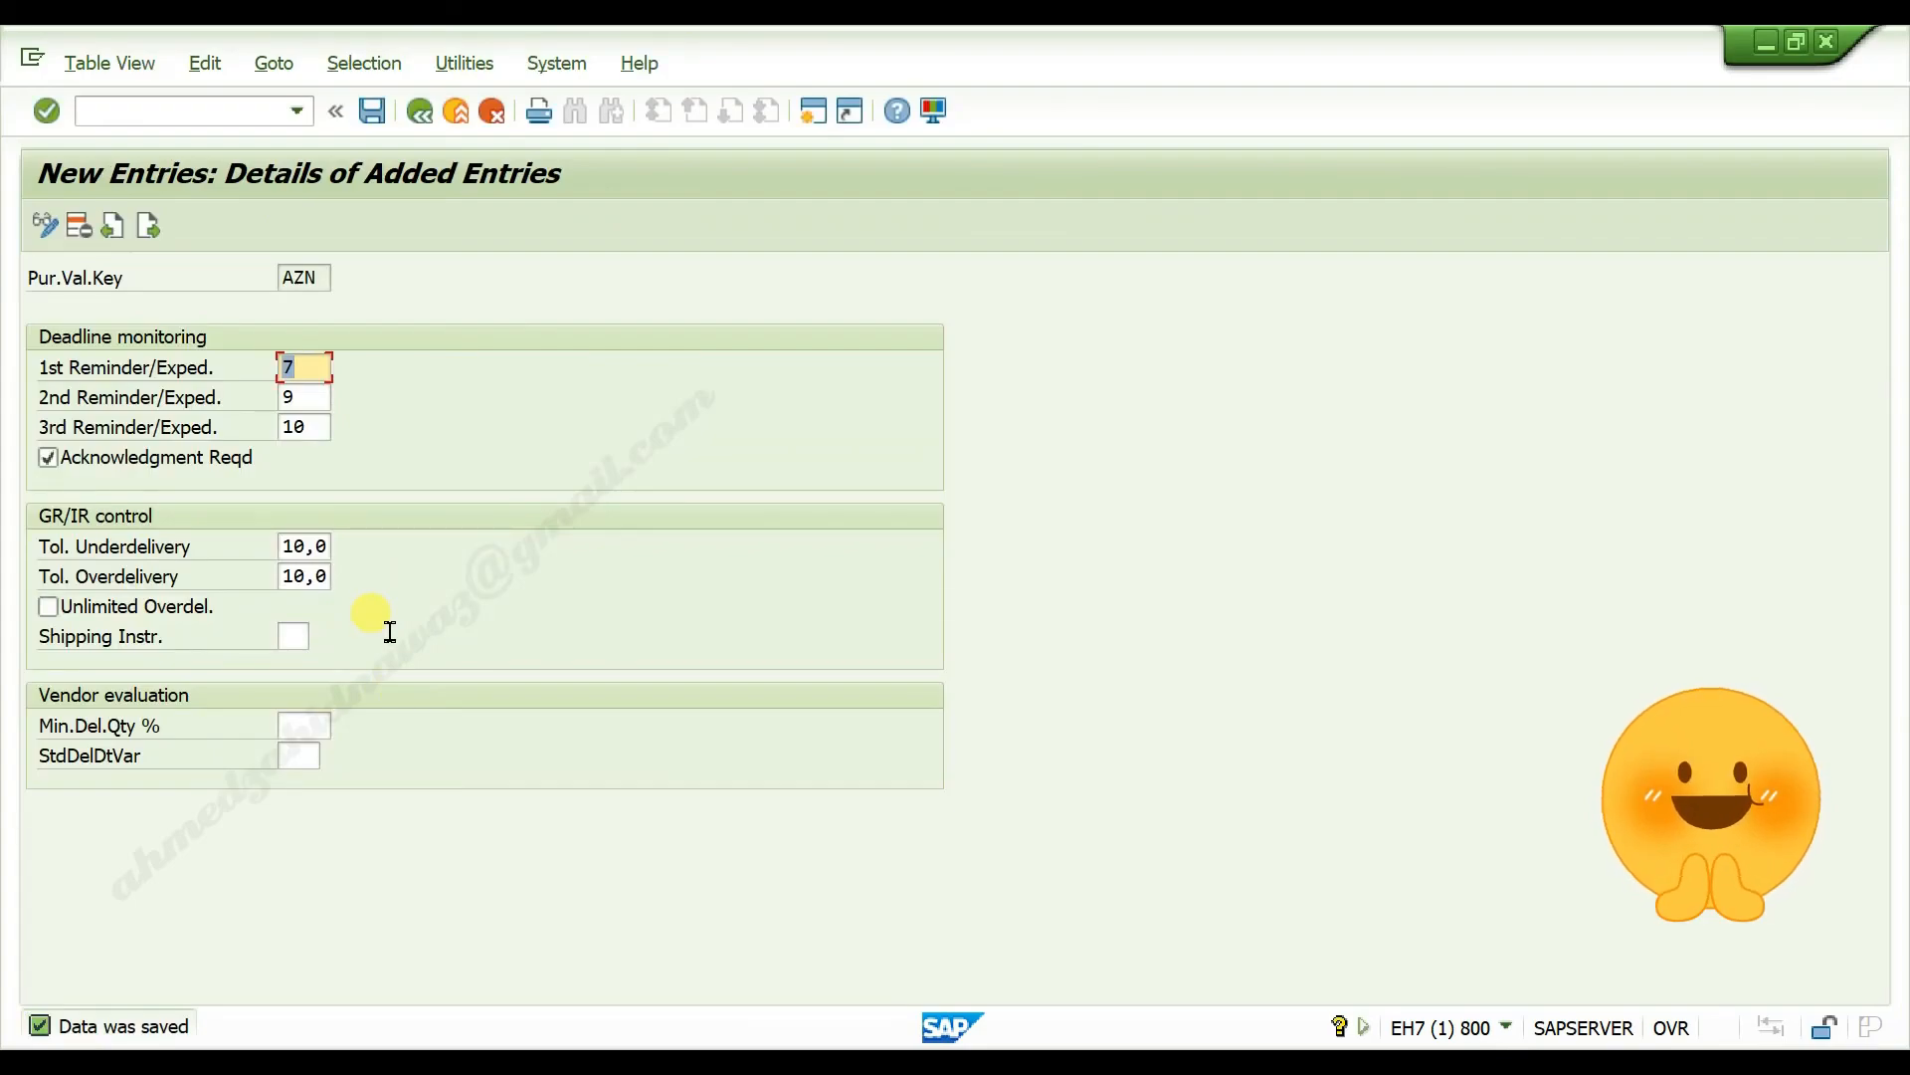